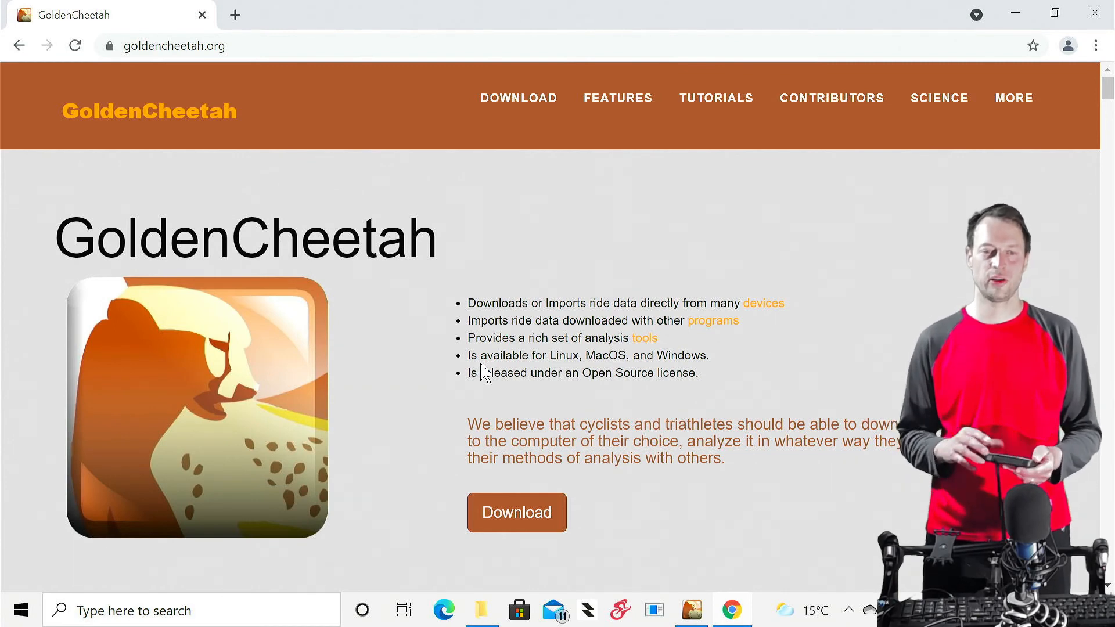
mouse_move(512, 413)
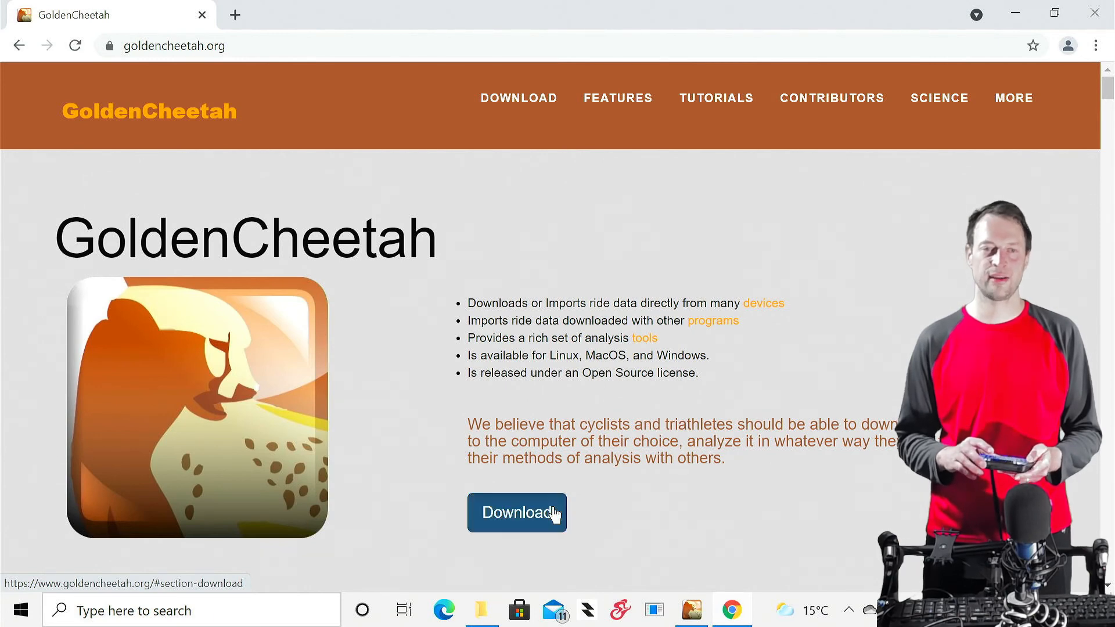
Jump to goldencheetah.org's Download section and scroll down to the Snapshot Releases entries.
left_click(516, 512)
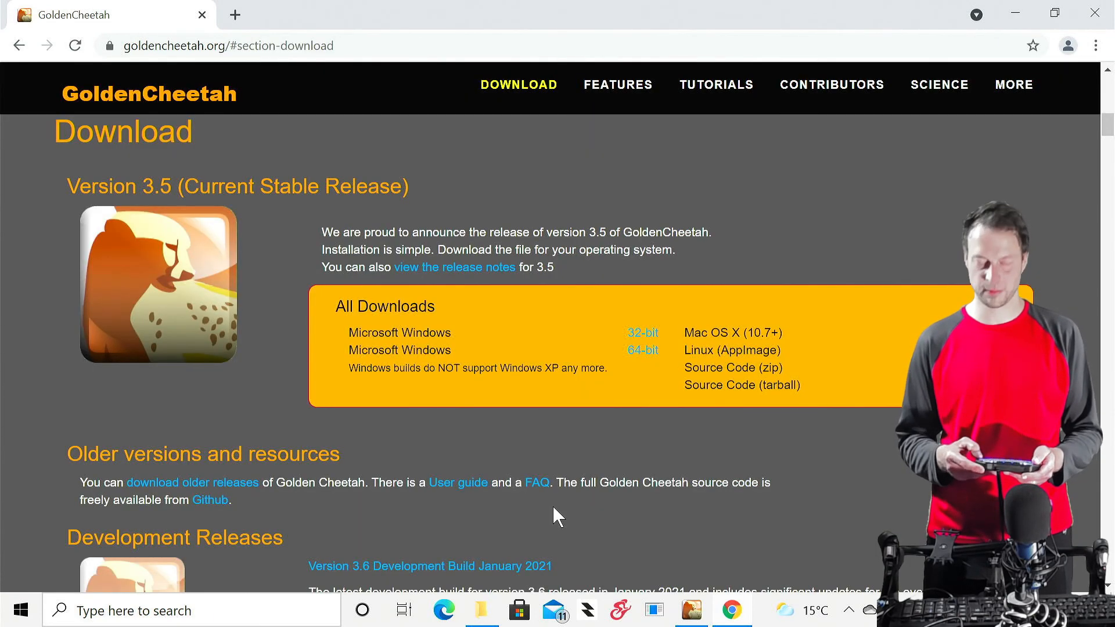
scroll("down", 3)
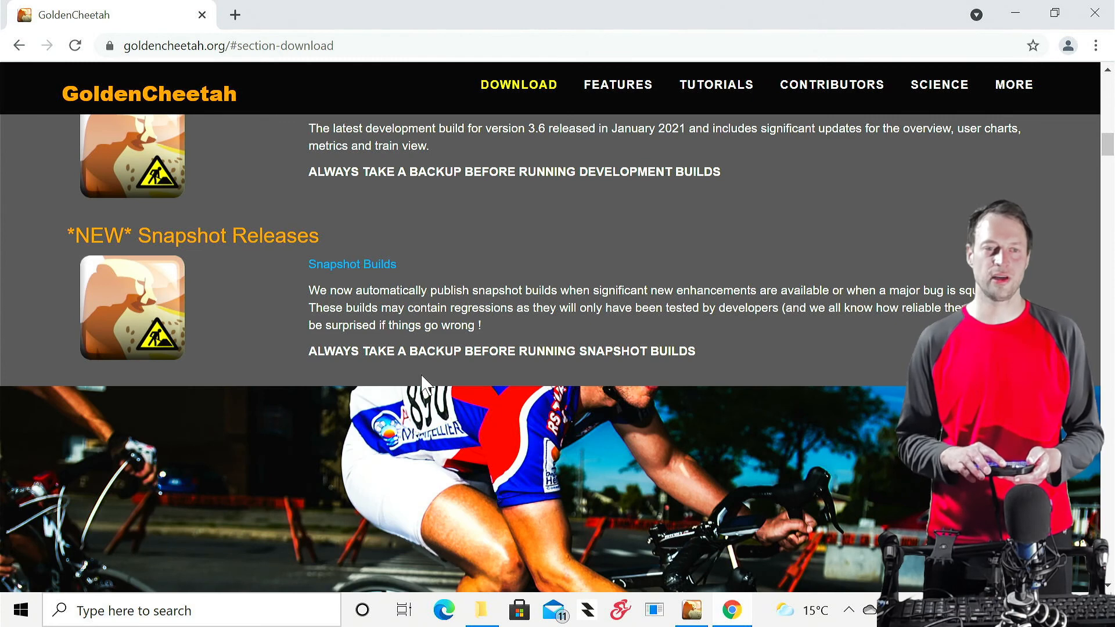
mouse_move(351, 264)
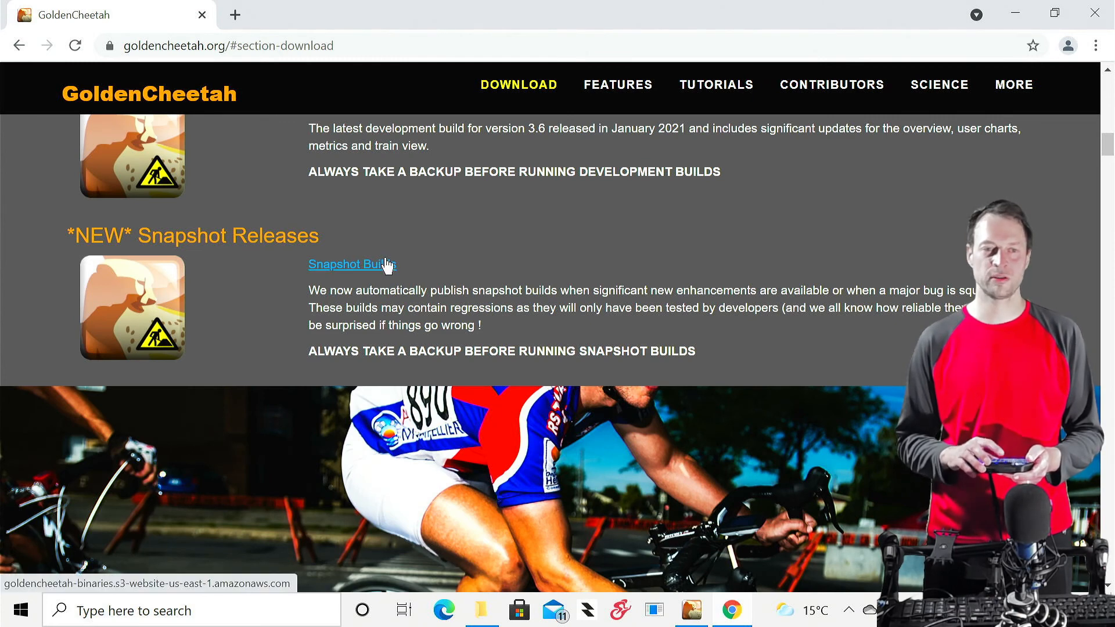
Open the Snapshot Builds listing and its Windows/ folder with the v3.6-DEV x64 installer.
left_click(350, 263)
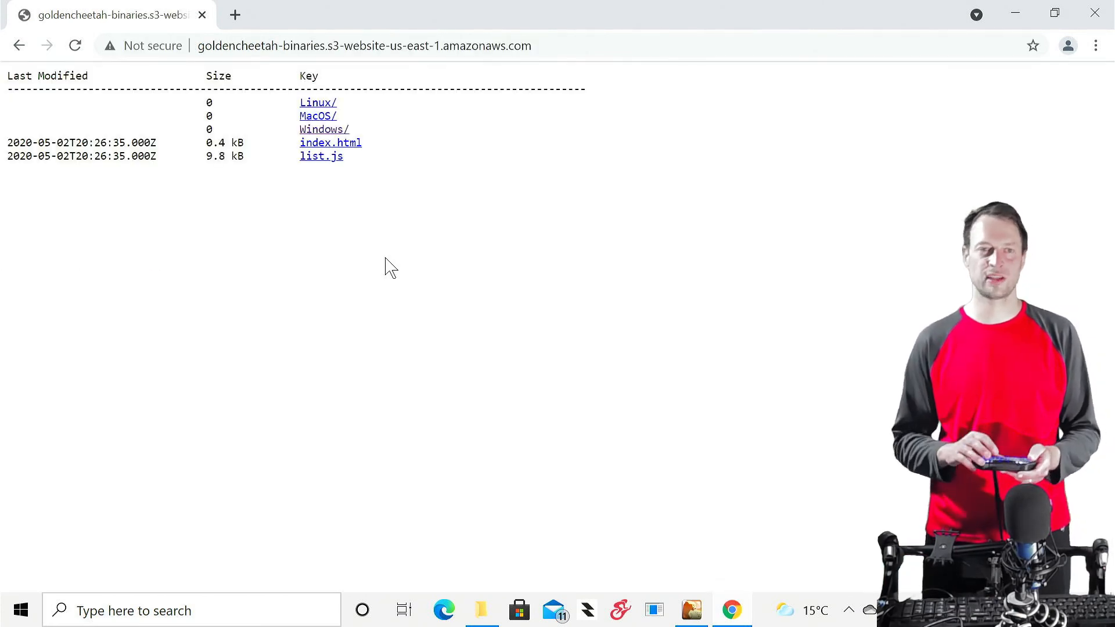
mouse_move(324, 129)
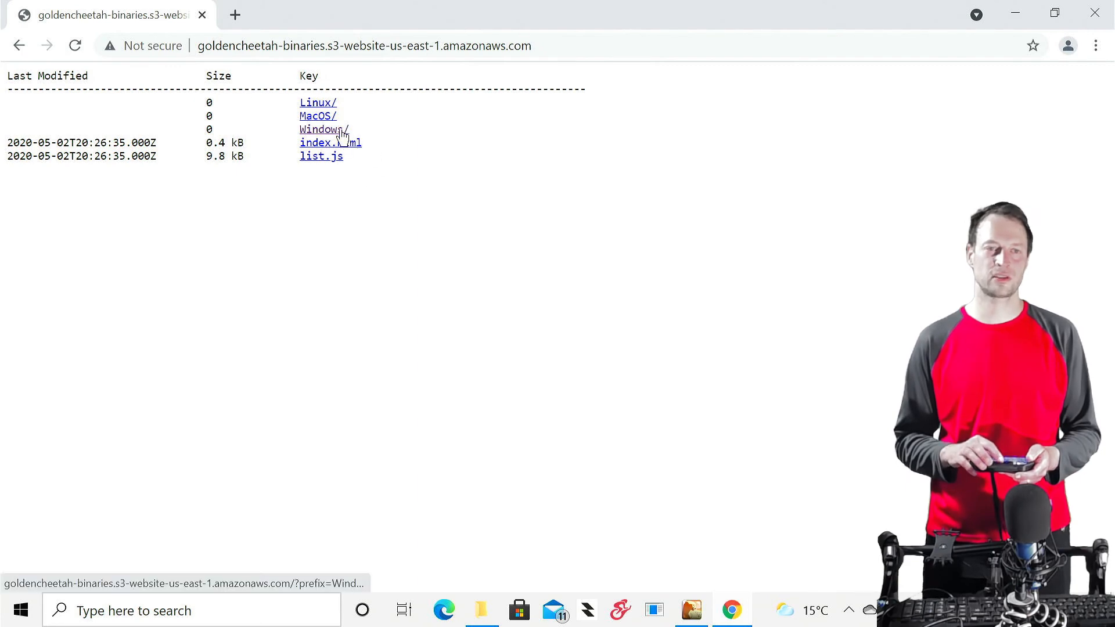
left_click(322, 129)
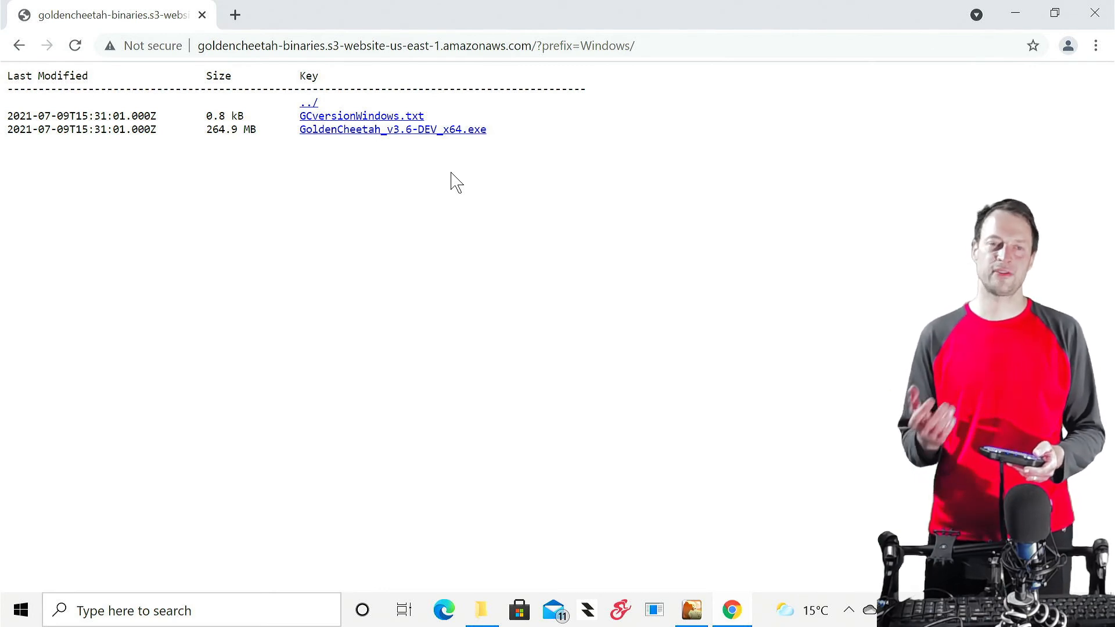
mouse_move(623, 165)
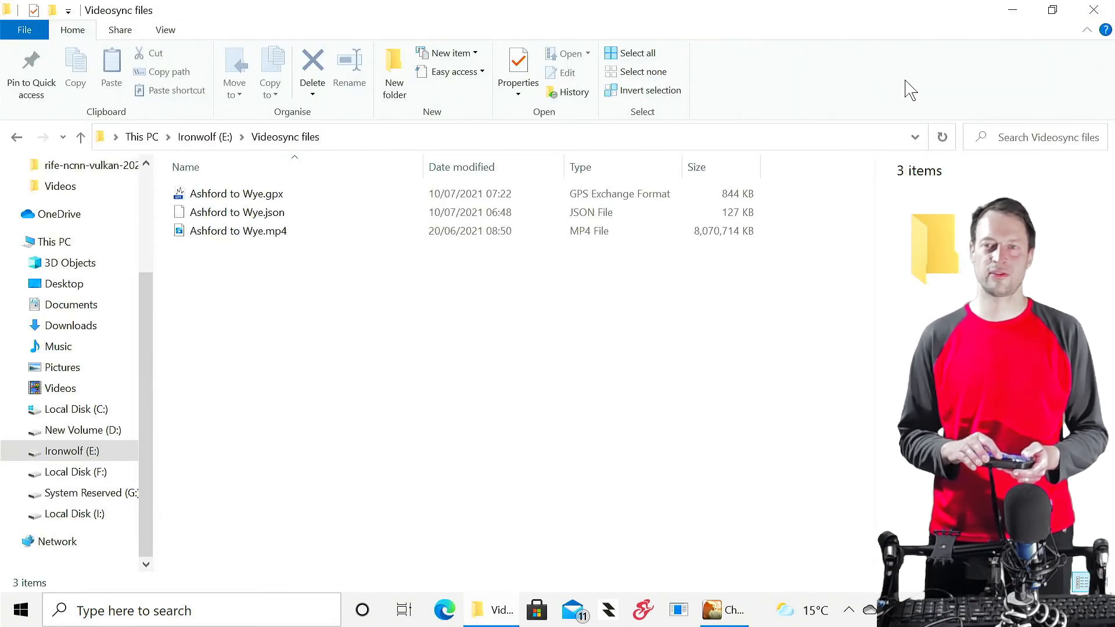
left_click(165, 30)
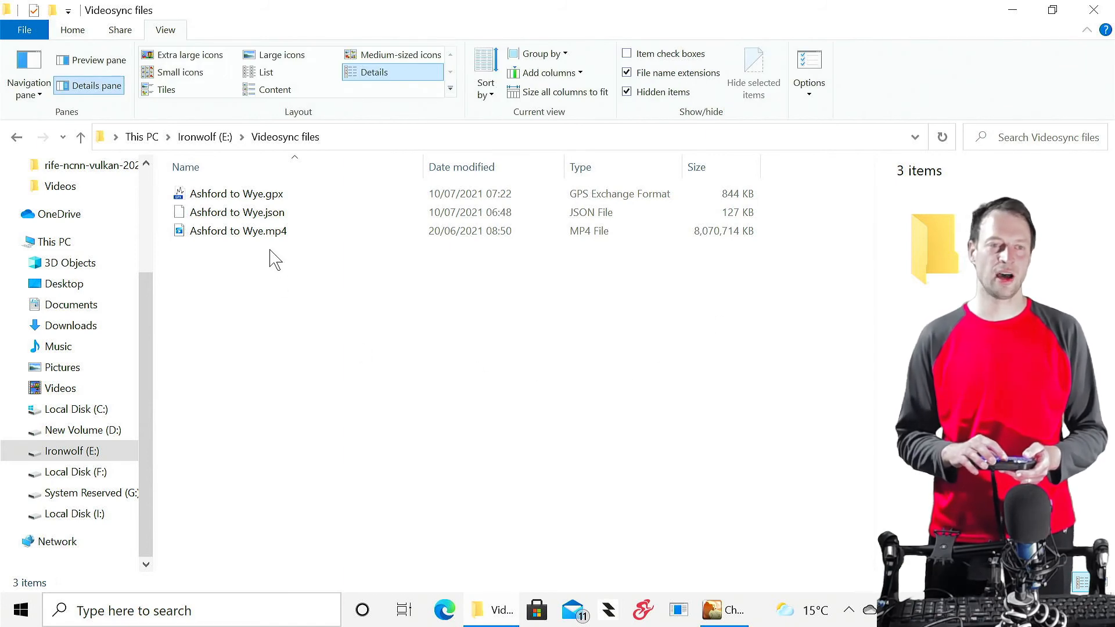
left_click(237, 231)
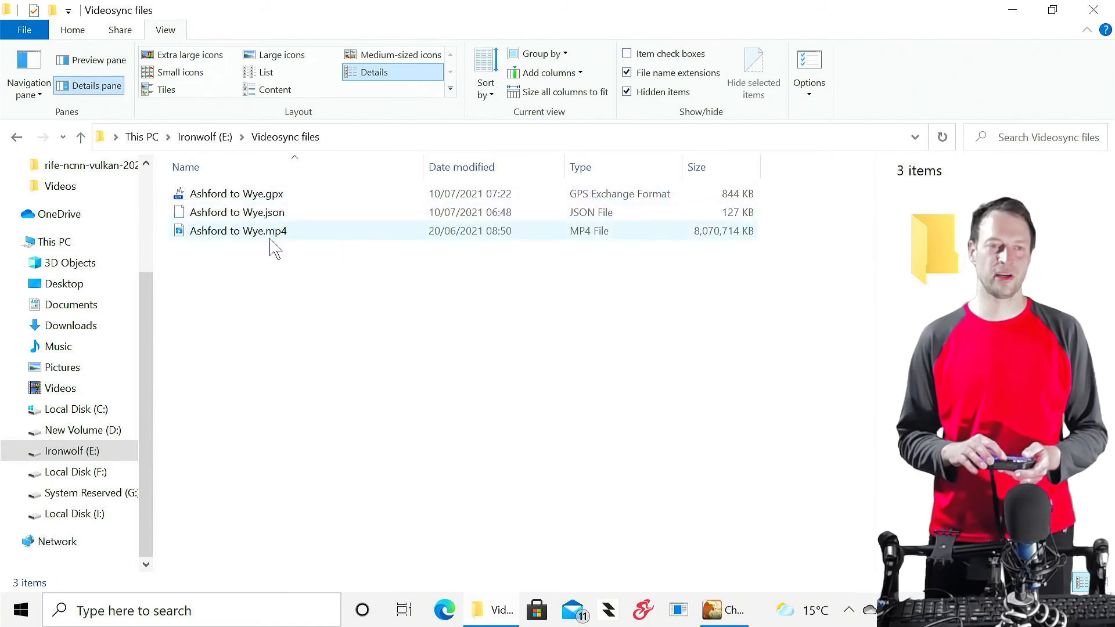
mouse_move(270, 230)
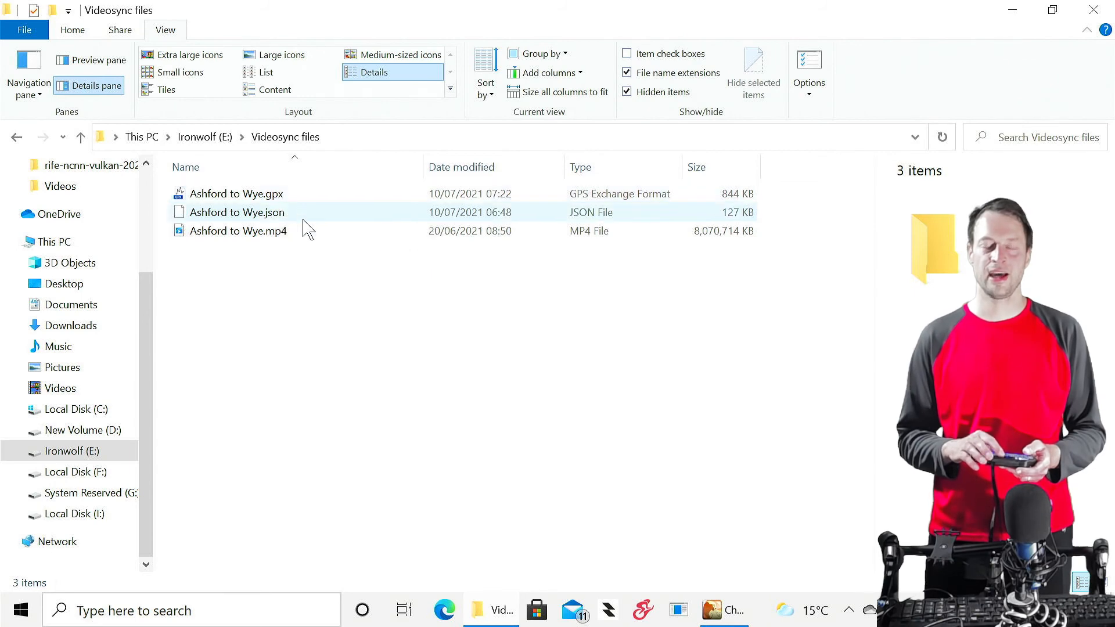
mouse_move(237, 212)
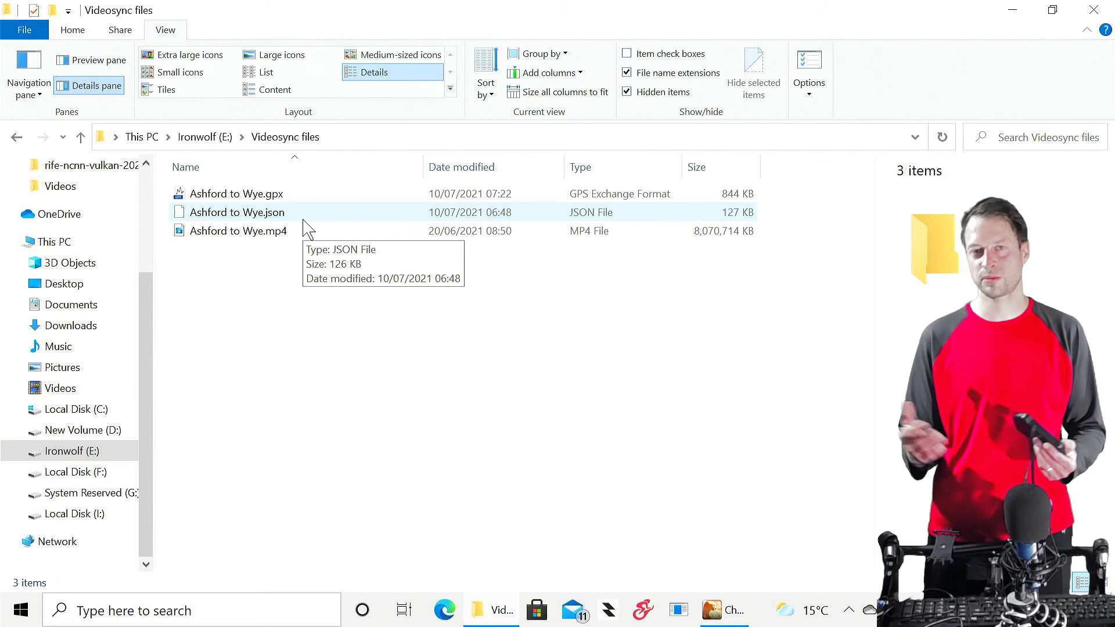
left_click(238, 231)
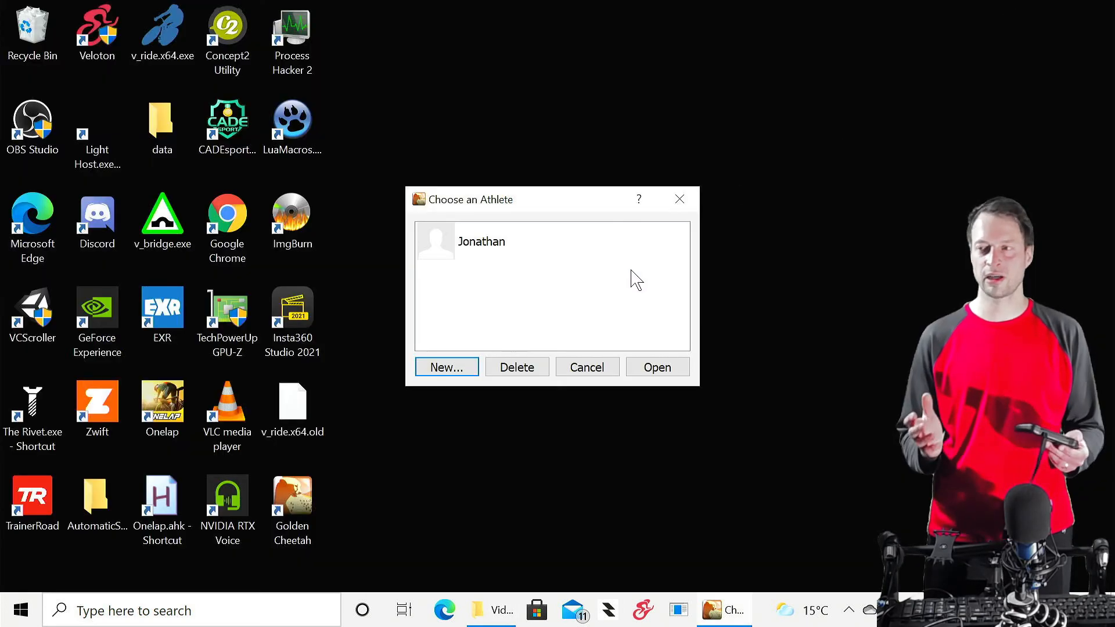
mouse_move(541, 297)
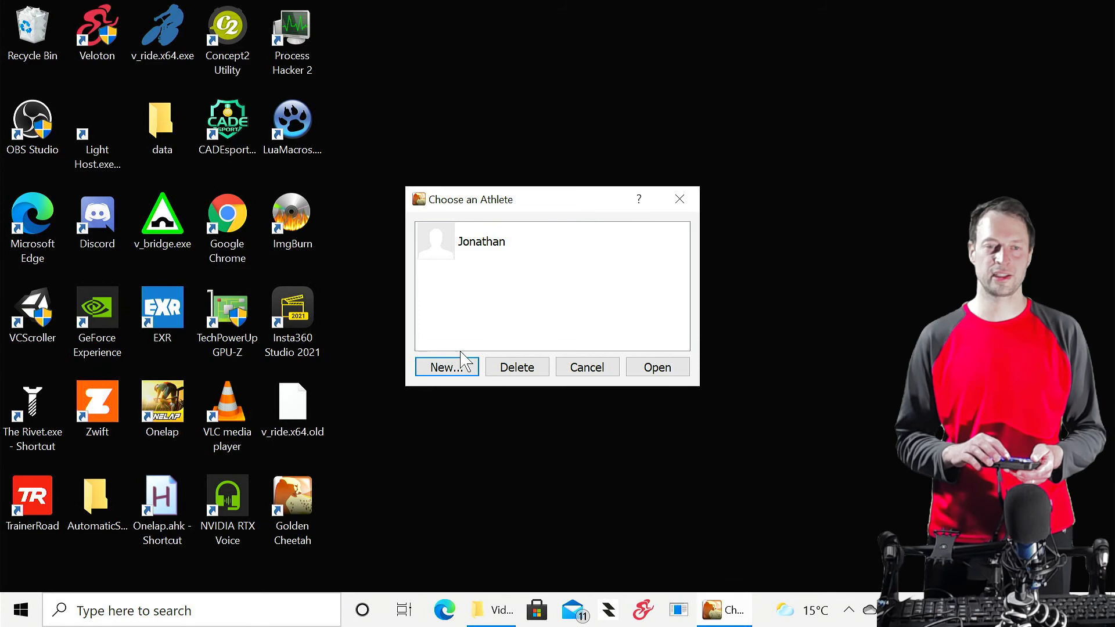
Select and open the existing athlete Jonathan in the Choose an Athlete dialog.
left_click(481, 241)
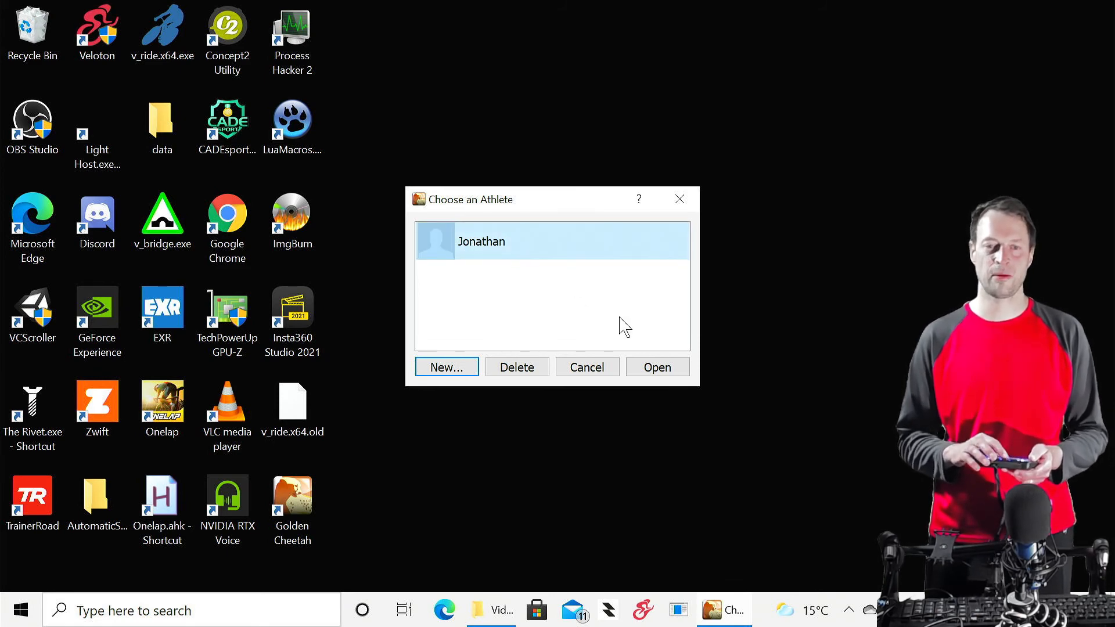
left_click(656, 367)
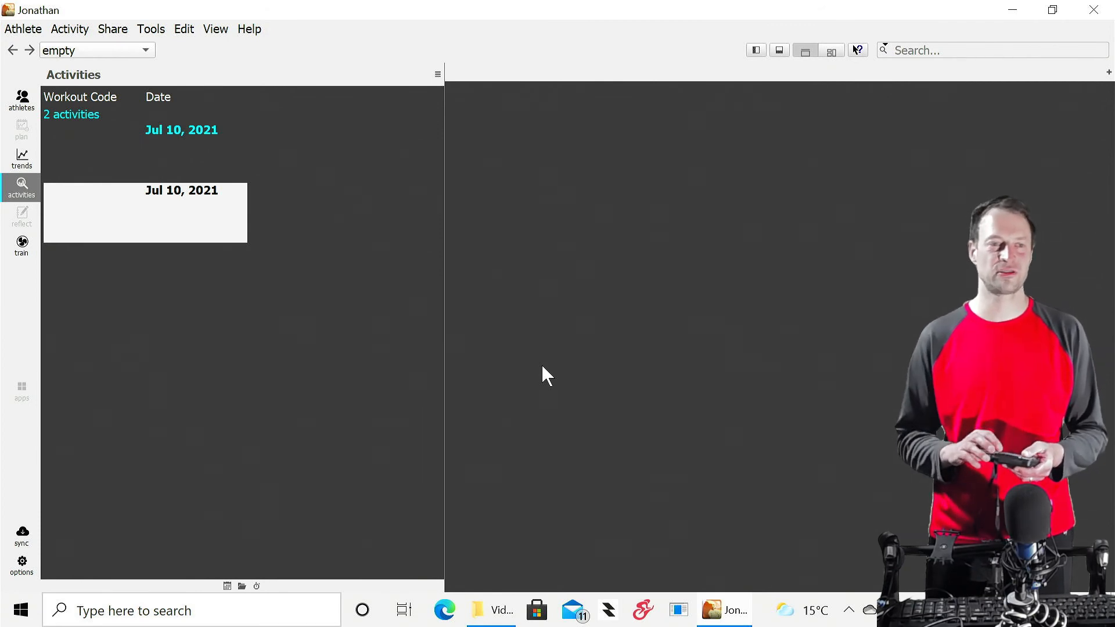
mouse_move(247, 320)
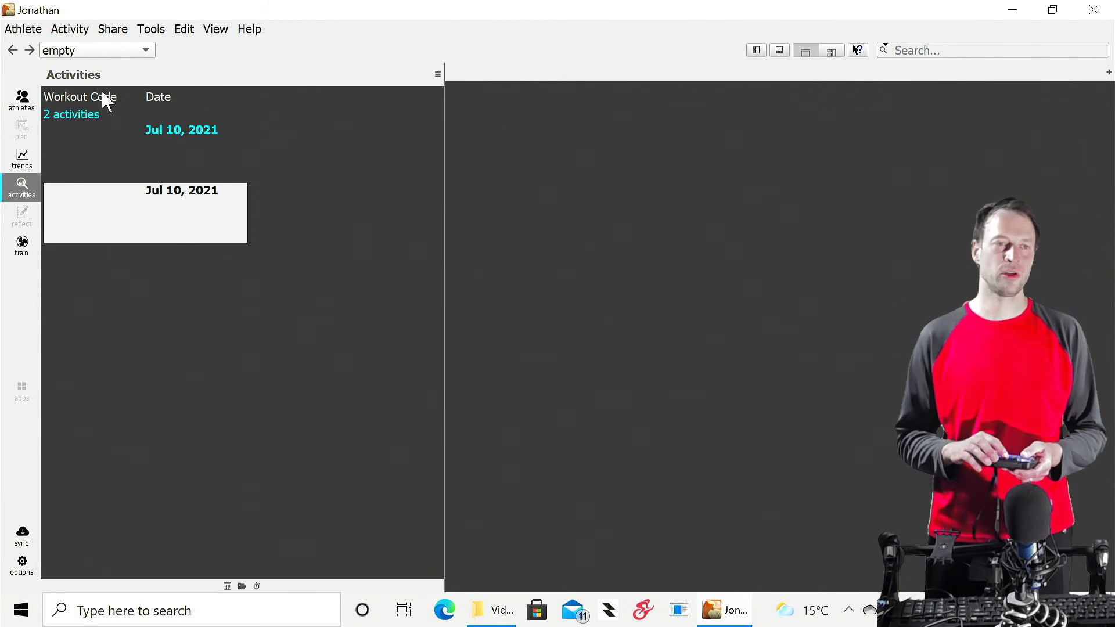
left_click(70, 29)
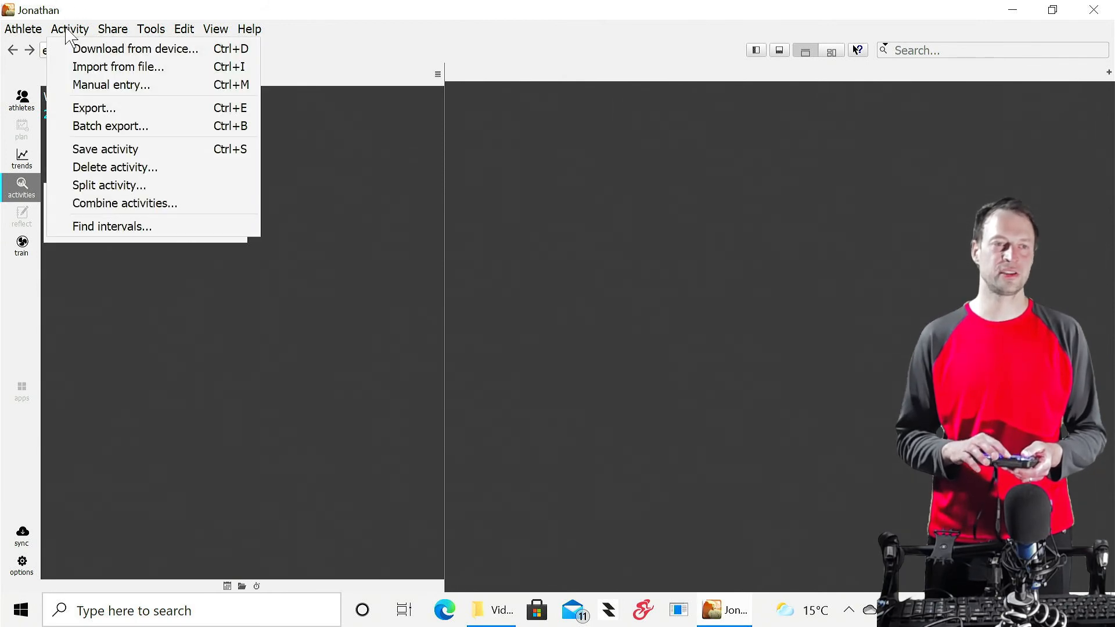
mouse_move(118, 66)
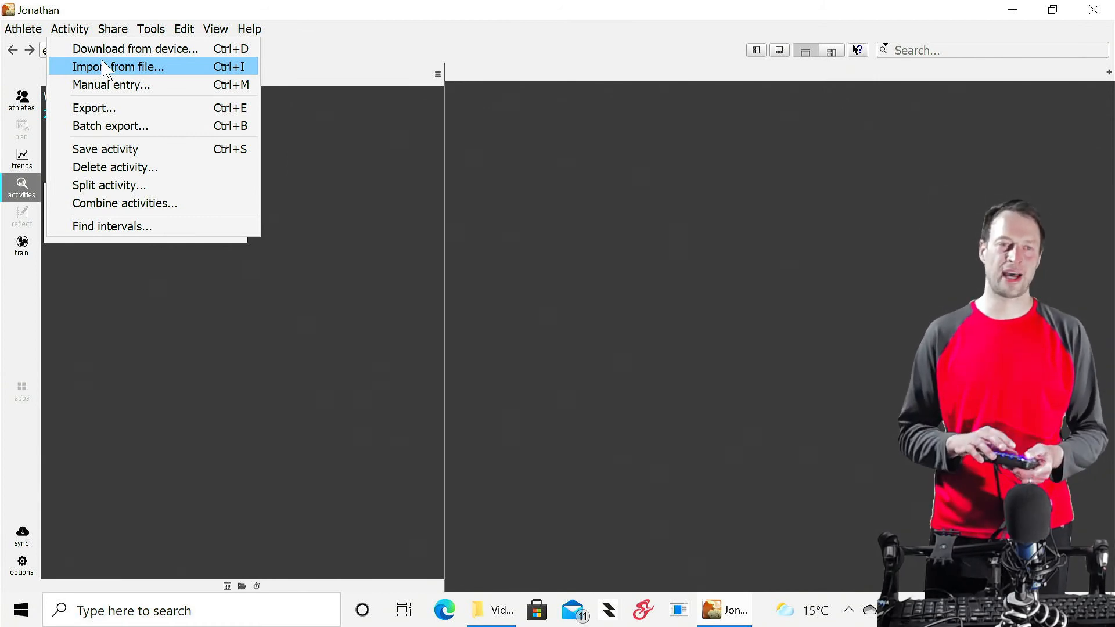
mouse_move(362, 190)
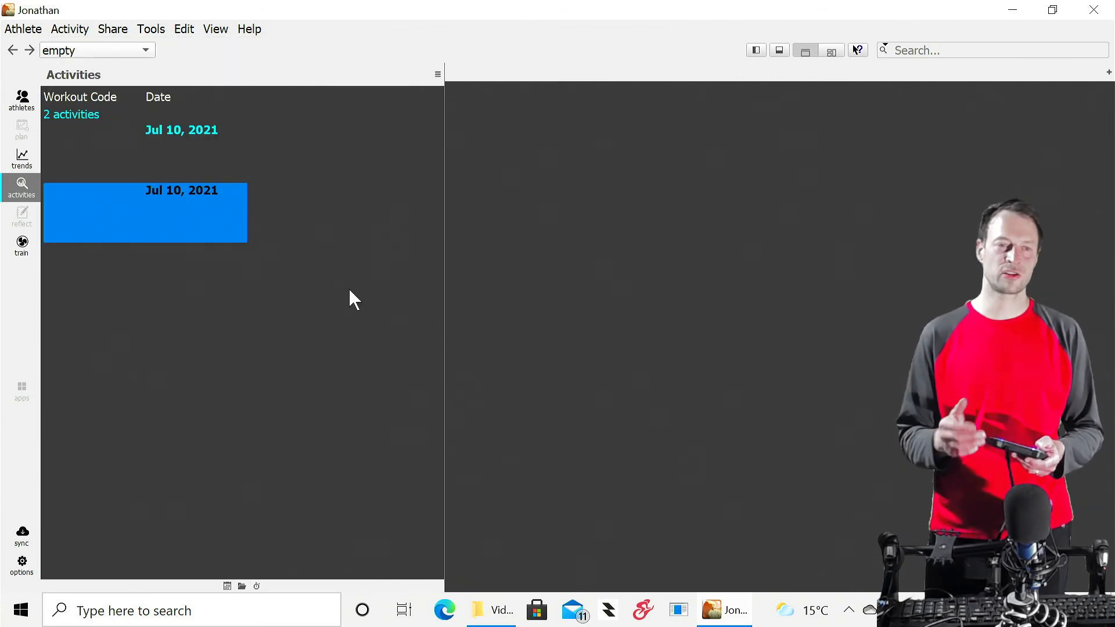
mouse_move(318, 299)
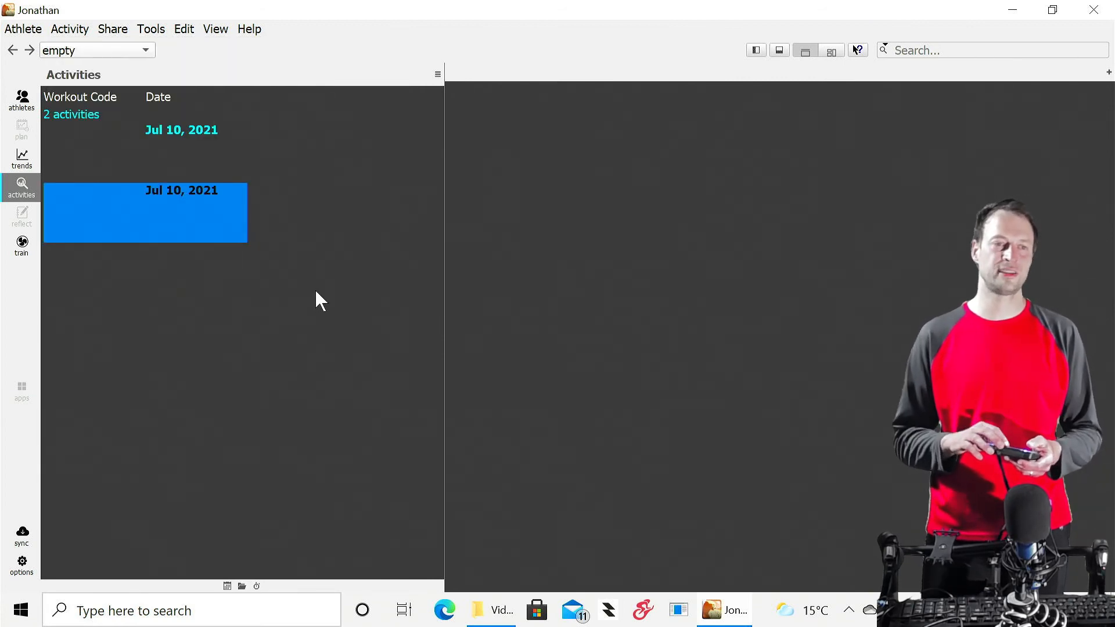
mouse_move(218, 238)
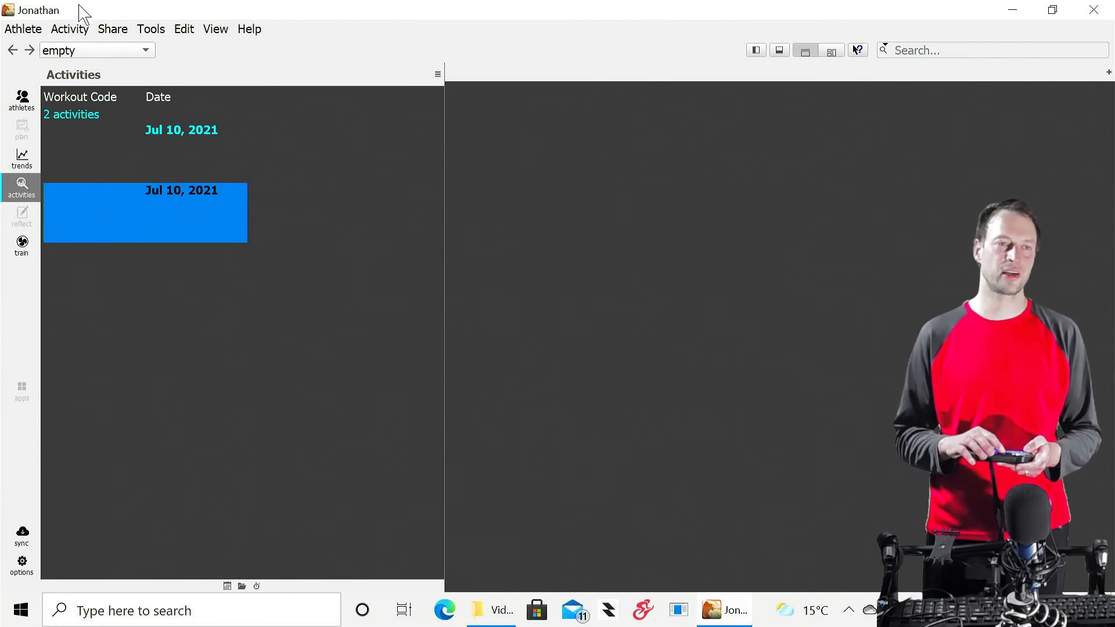
Start exporting the selected activity as GoldenCheetah Json, then cancel the export.
left_click(69, 29)
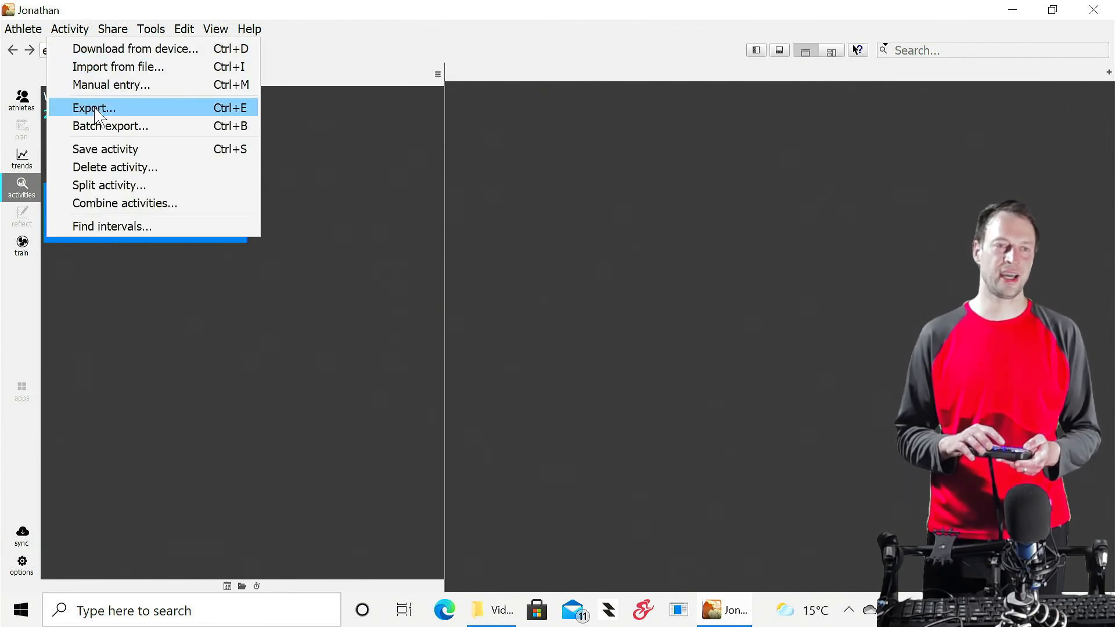
left_click(93, 108)
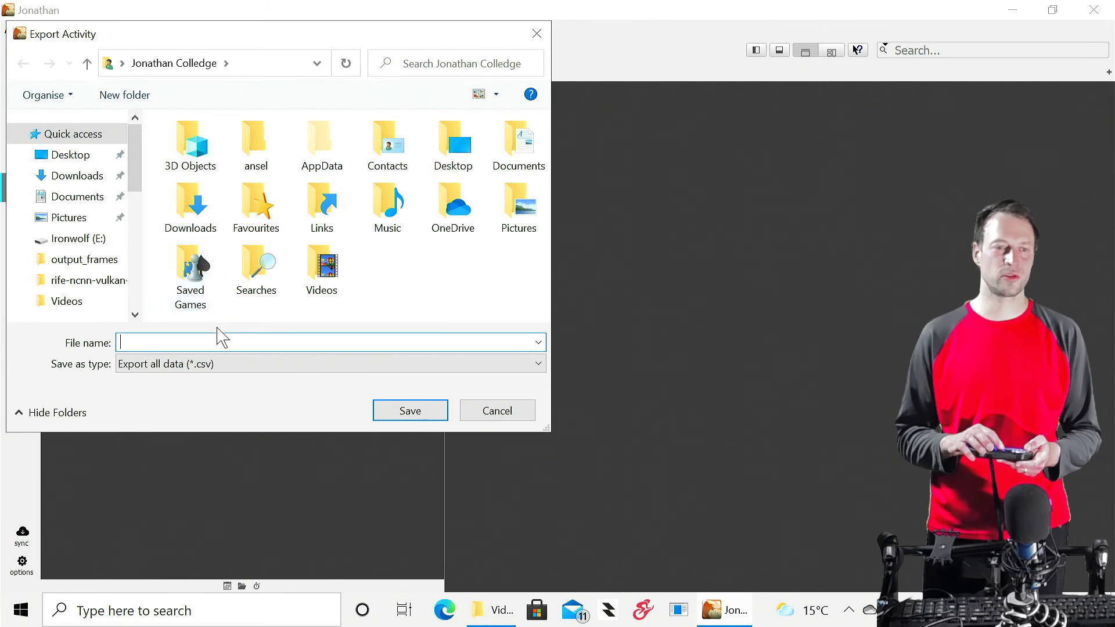
left_click(537, 363)
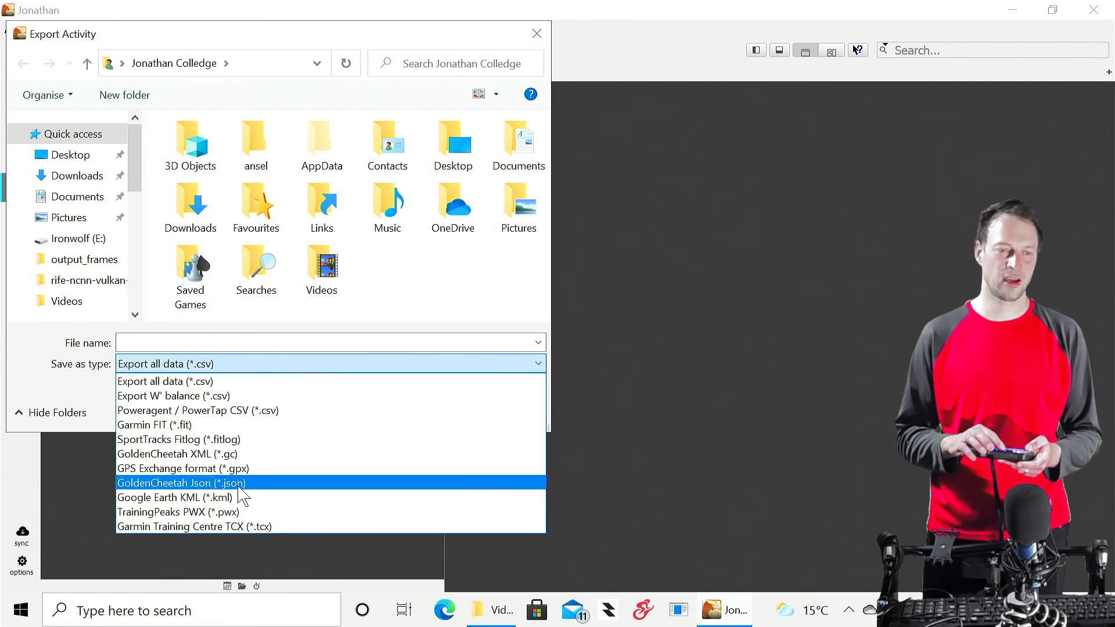
left_click(181, 483)
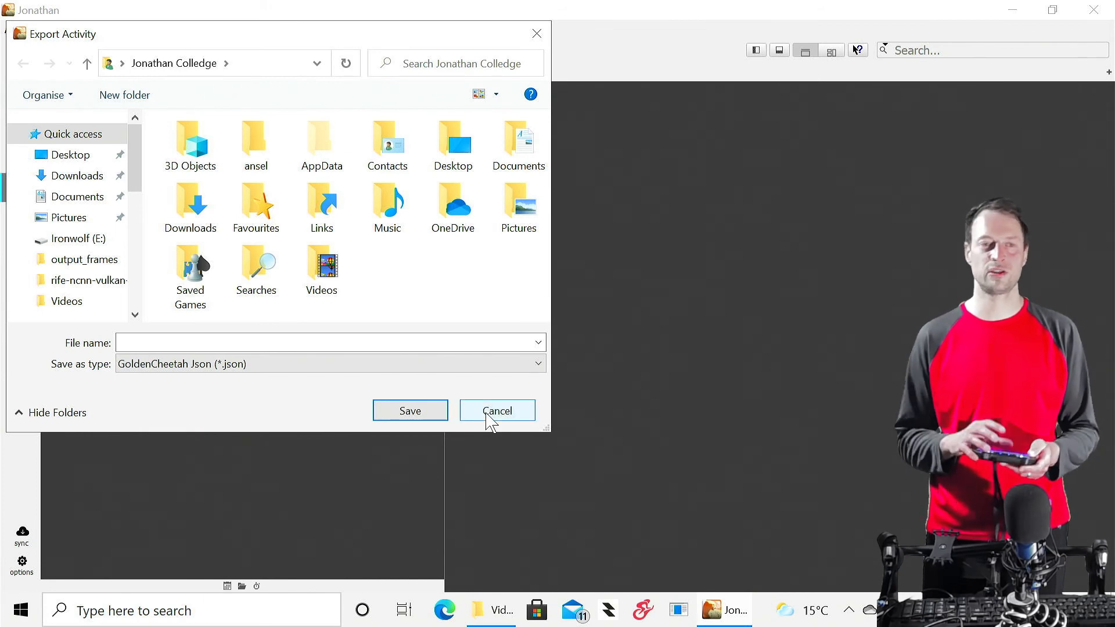
left_click(497, 411)
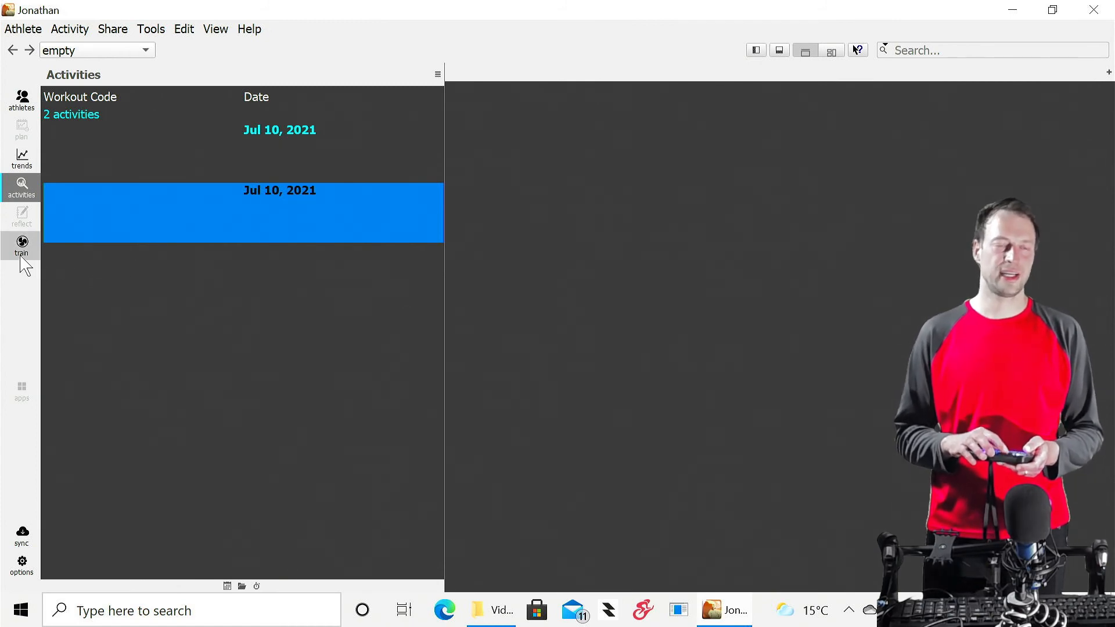
Switch to the Train view, browse the Tools, View and Edit menus, and open Options.
left_click(22, 245)
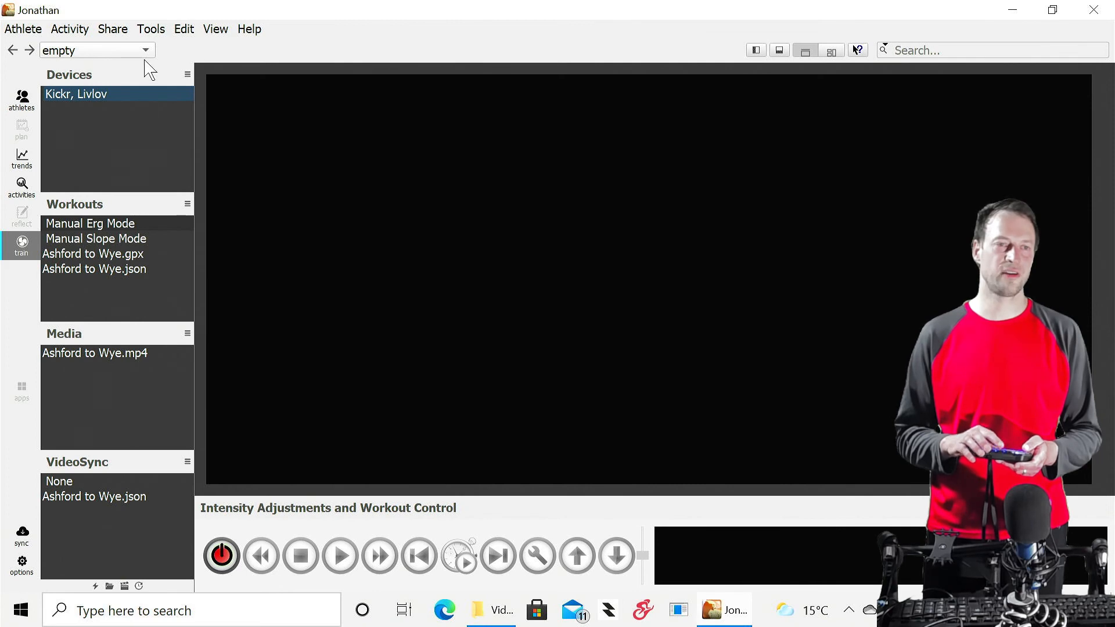
left_click(150, 29)
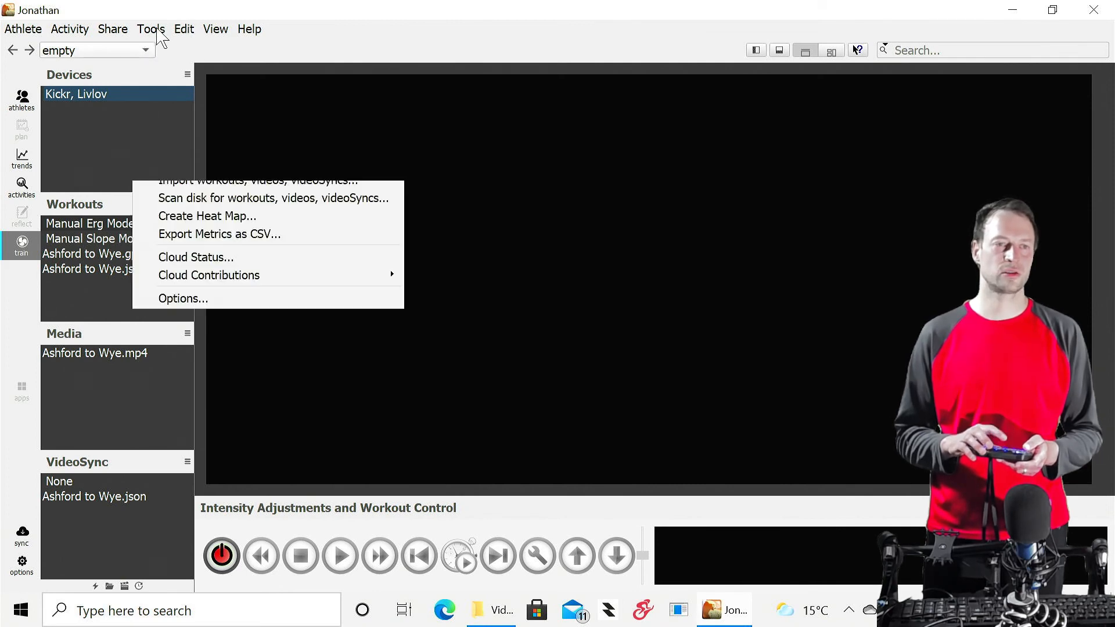
left_click(215, 29)
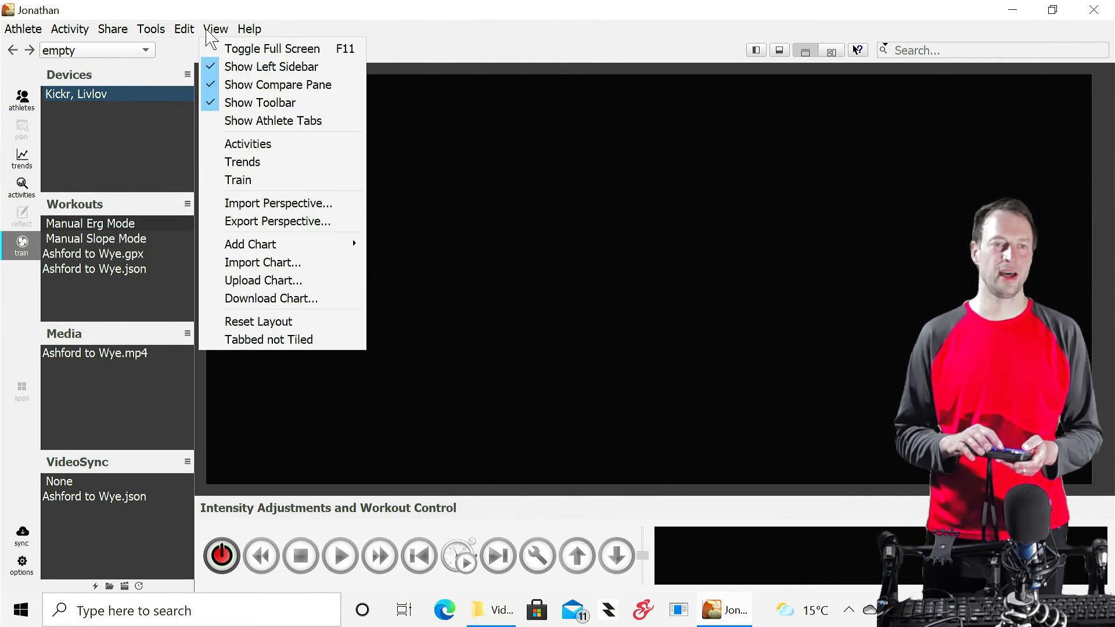
left_click(184, 29)
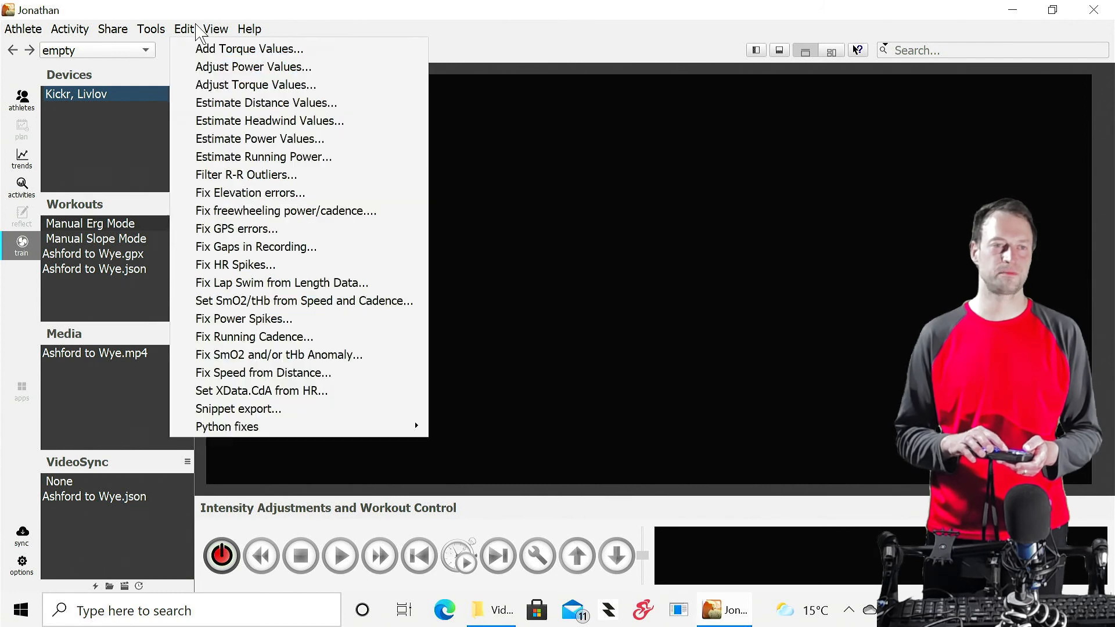
left_click(149, 29)
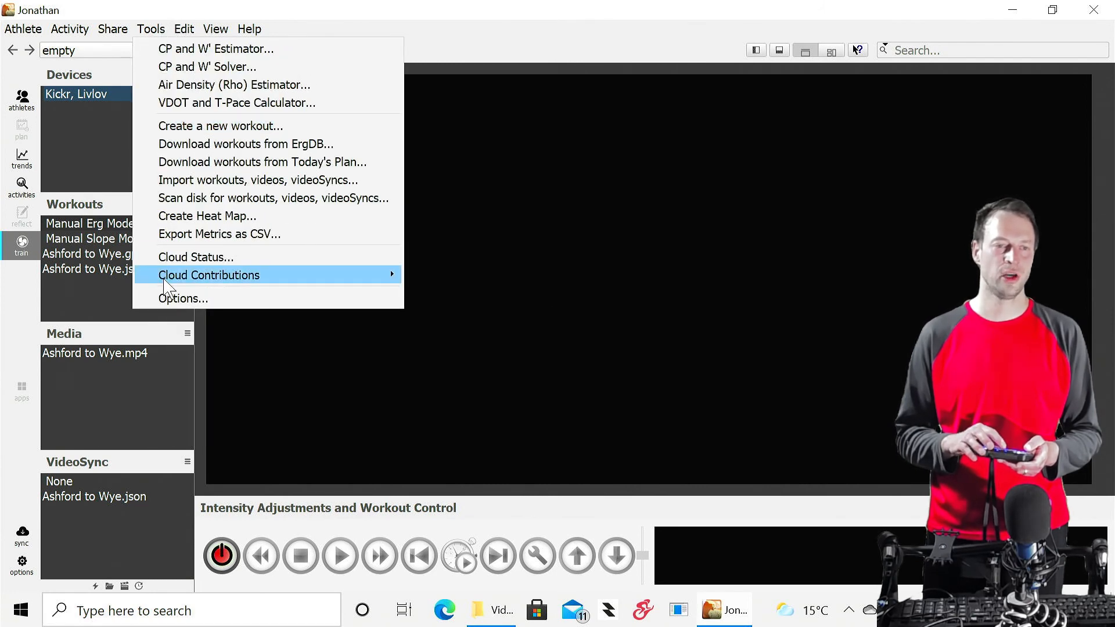
left_click(183, 298)
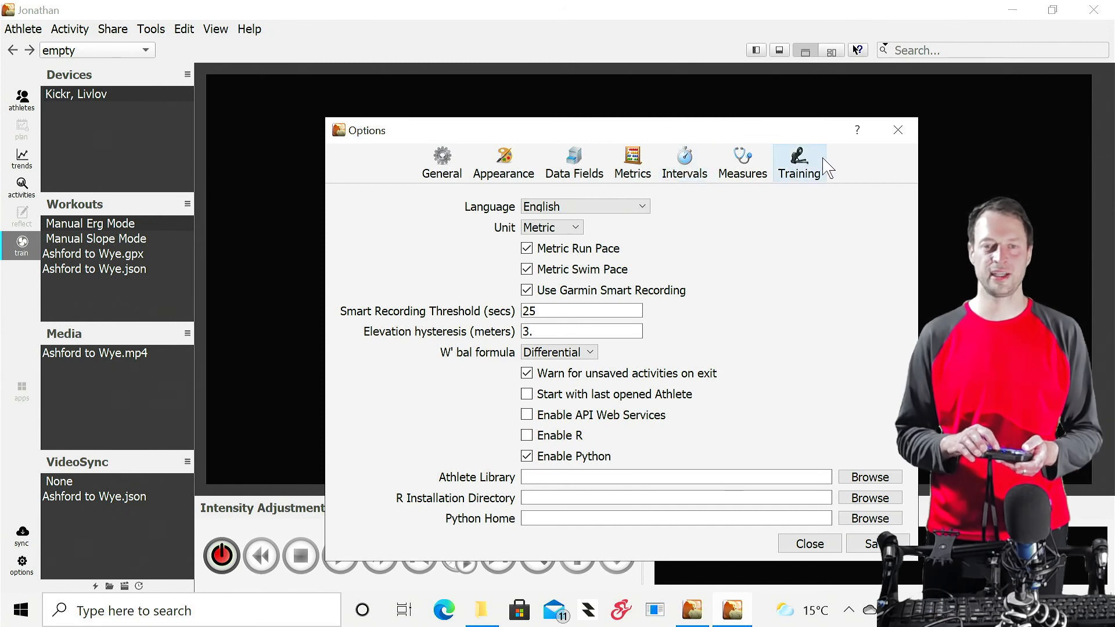
Show Training preferences, where the workout and VideoSync library is E:/Videosync files.
left_click(797, 162)
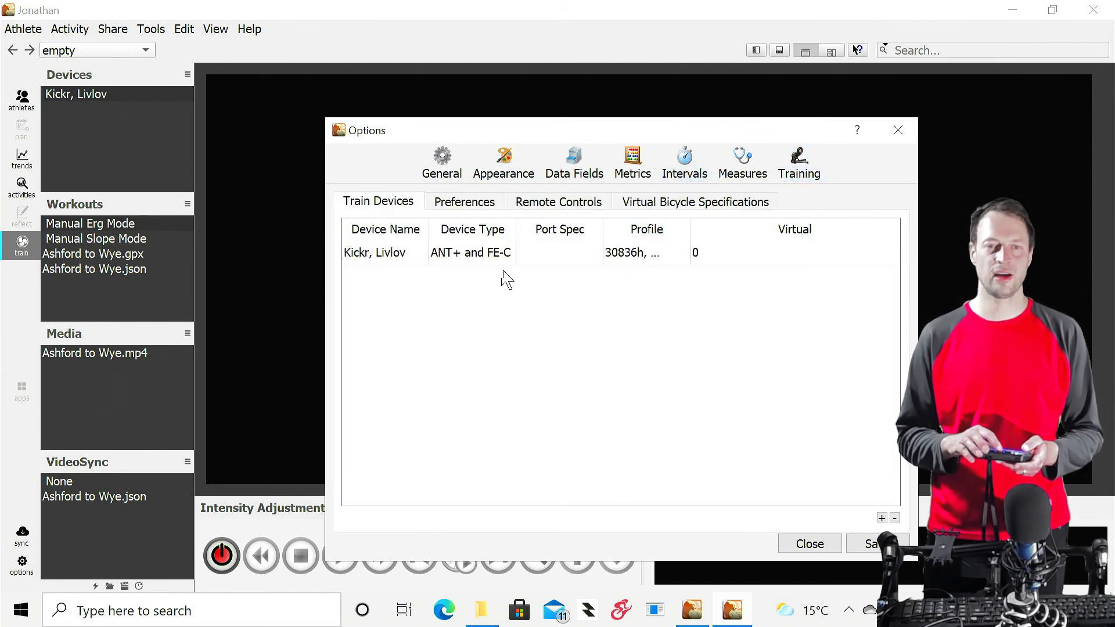
mouse_move(485, 220)
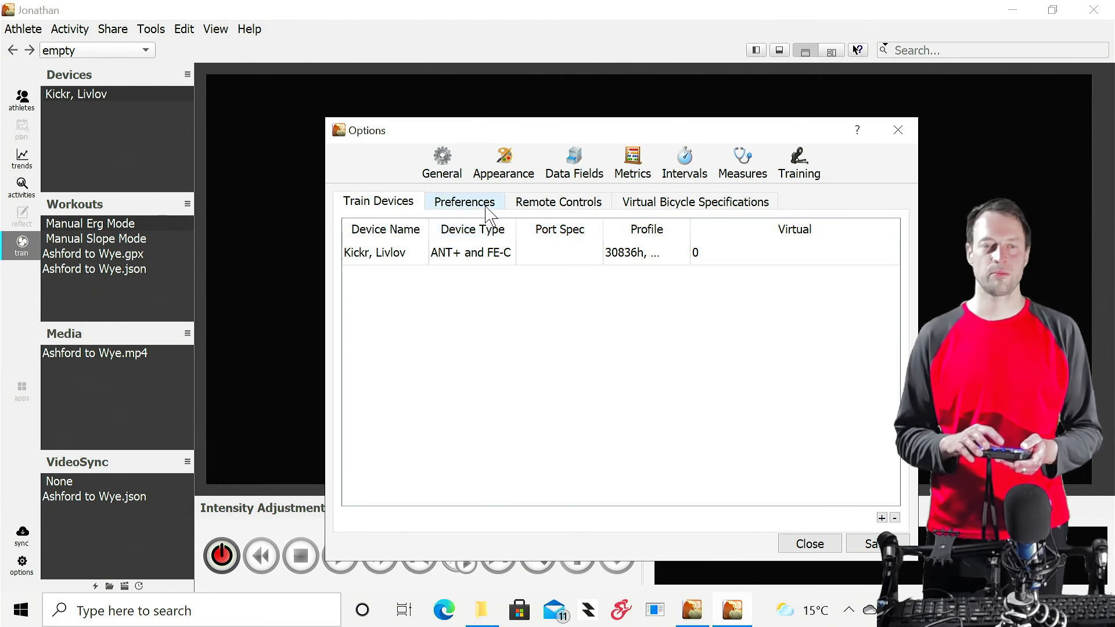
left_click(463, 202)
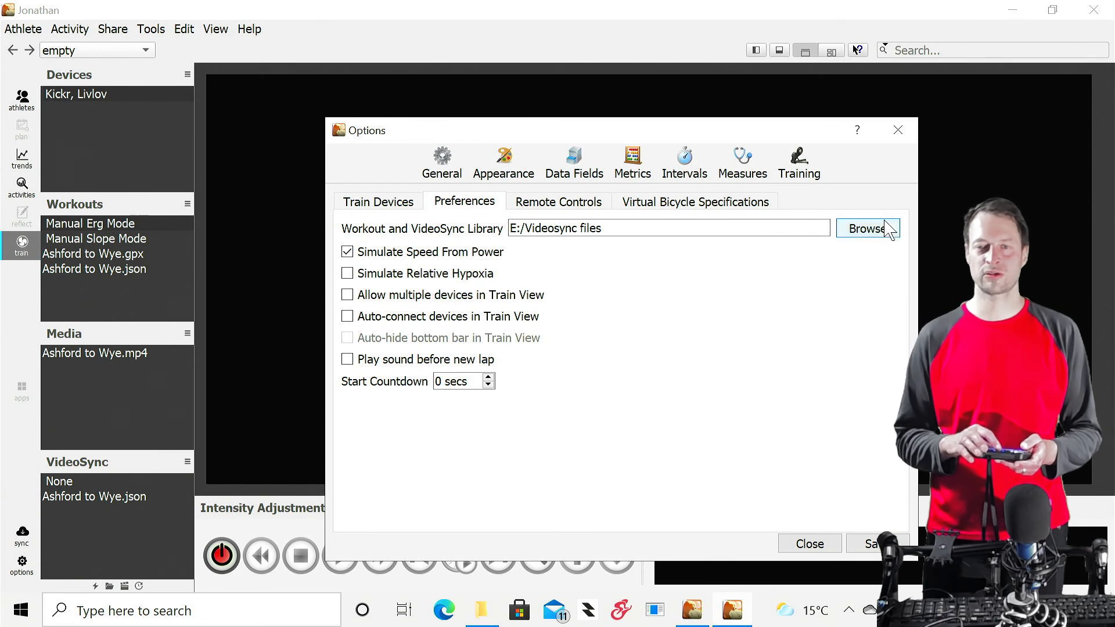
mouse_move(890, 186)
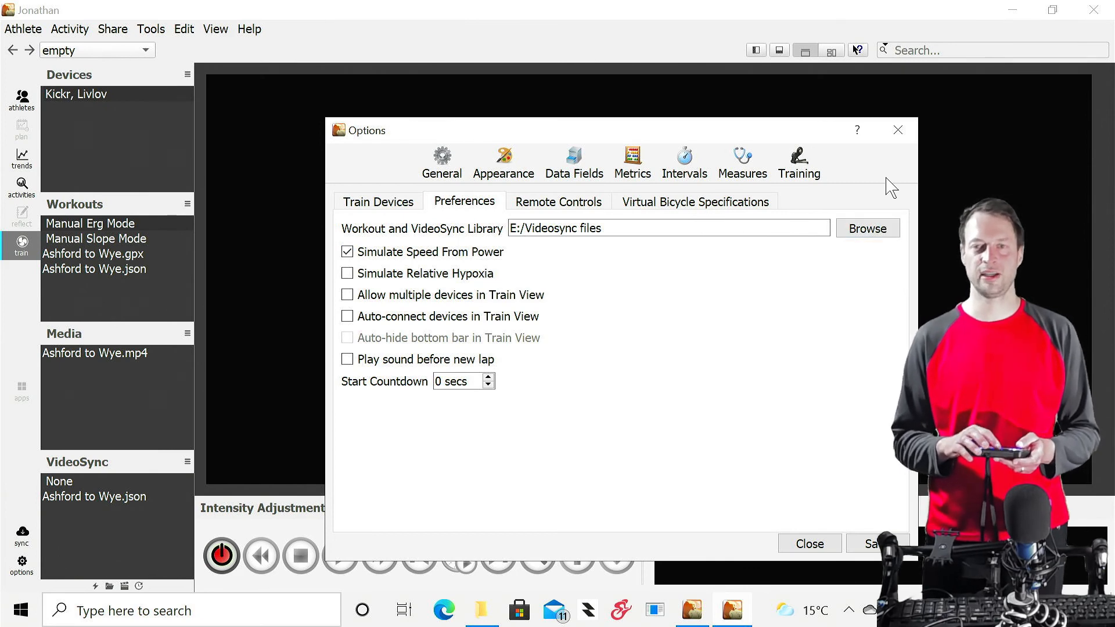
mouse_move(898, 130)
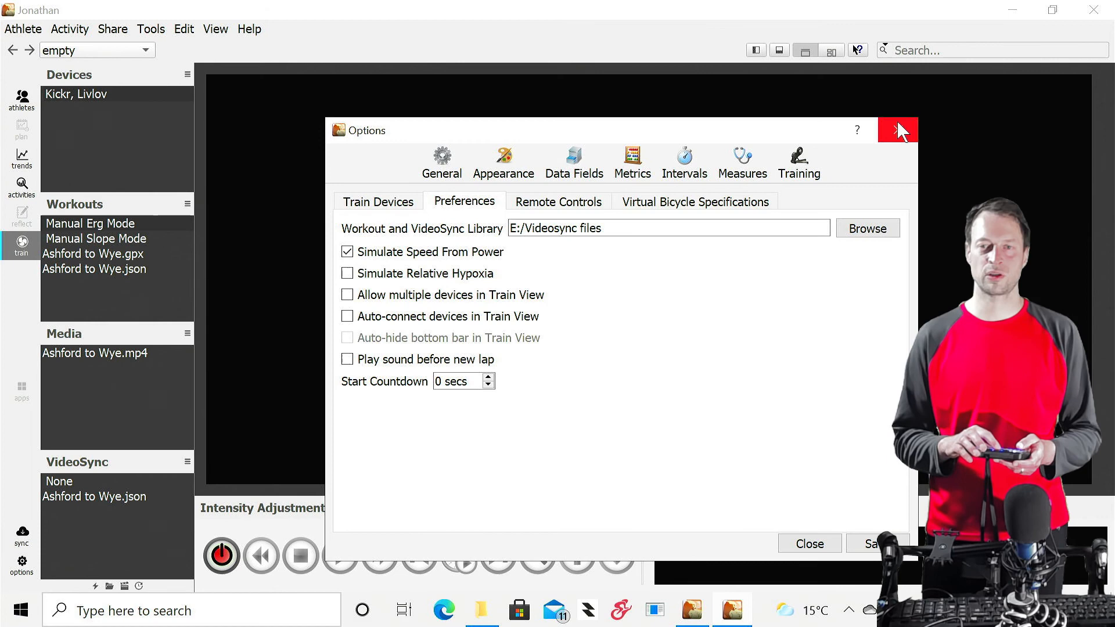
Close the Options window and dismiss the Import from File dialog.
left_click(897, 130)
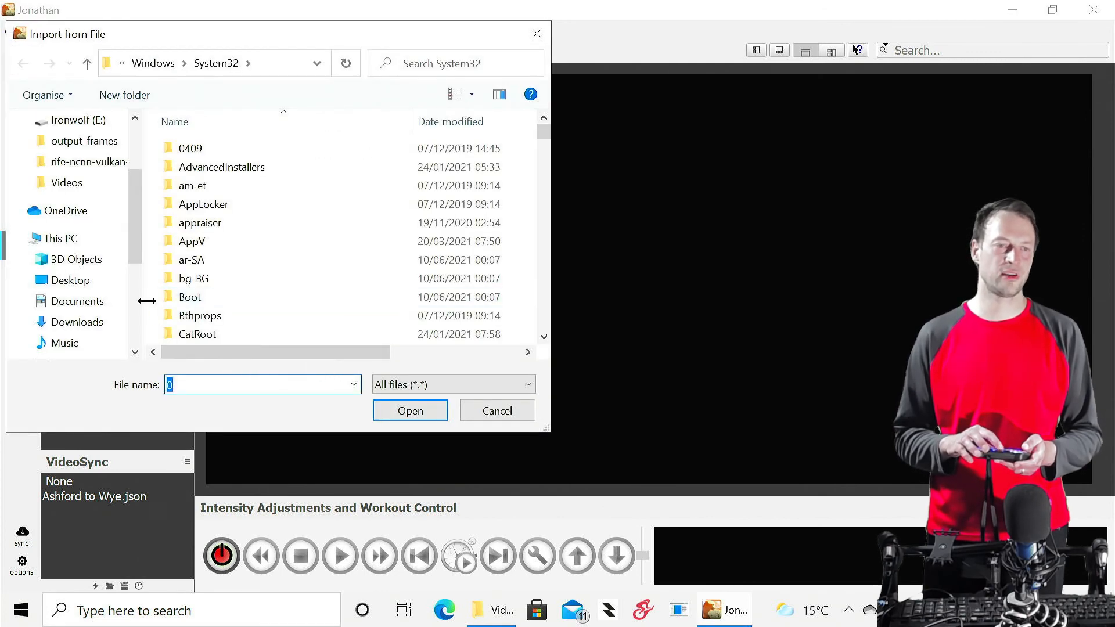
scroll("down", 3)
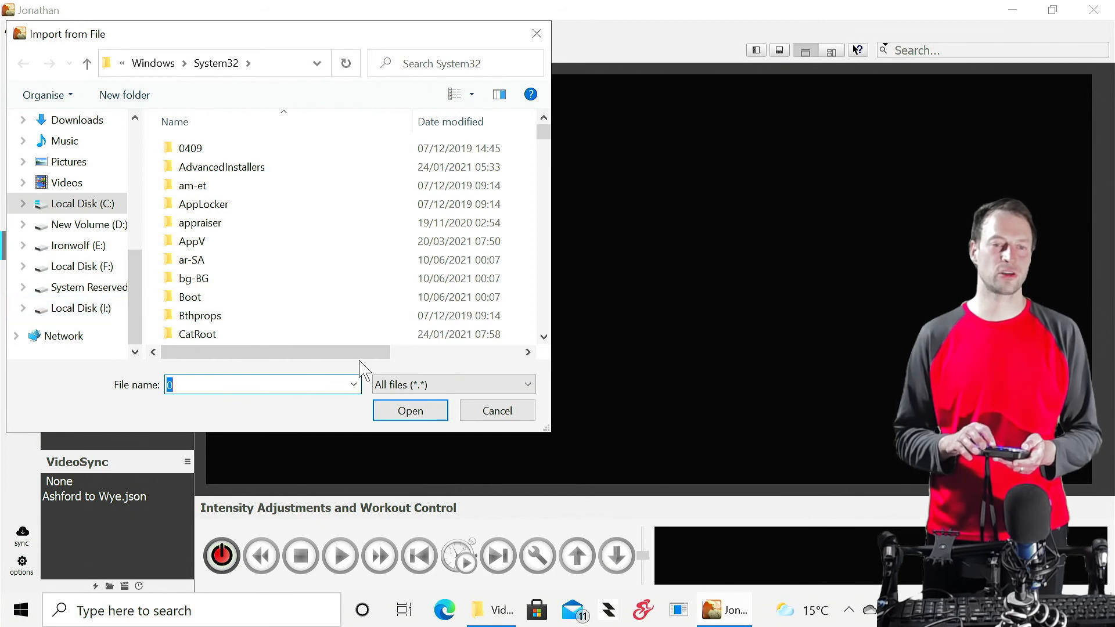
left_click(496, 410)
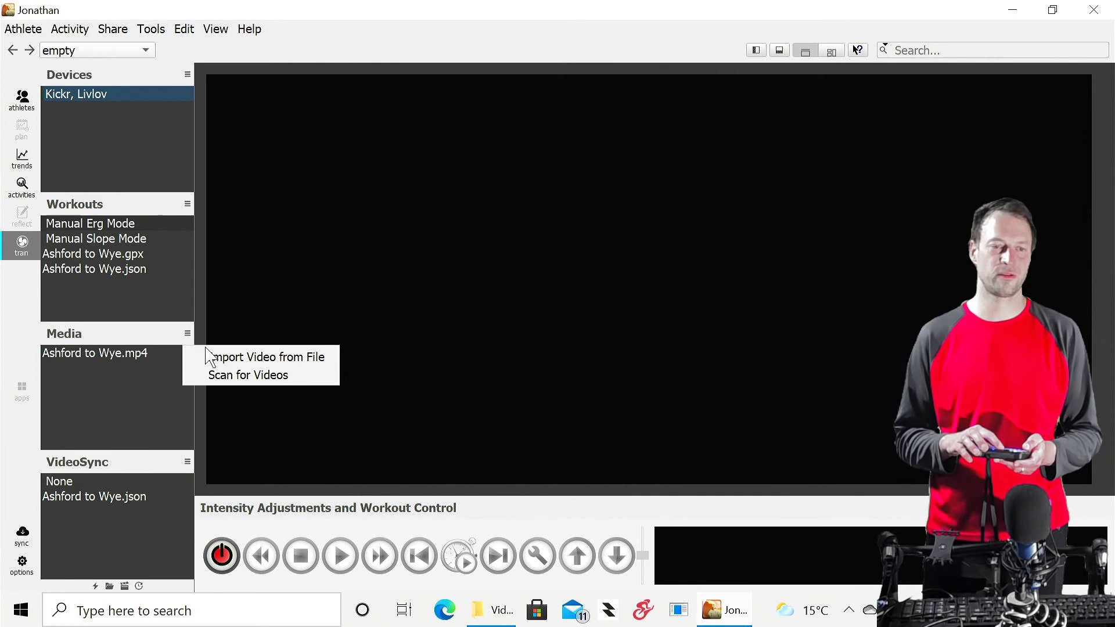
Scan for videos, search E:/Videosync files and save the 1 video, 2 workouts, 1 VideoSync.
left_click(248, 375)
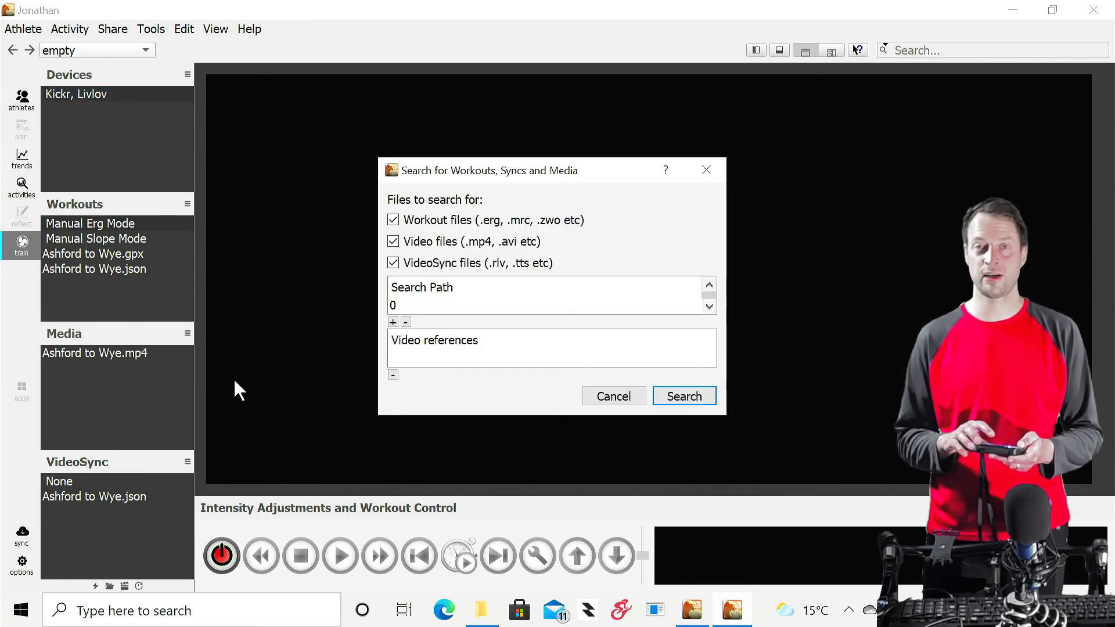
mouse_move(647, 288)
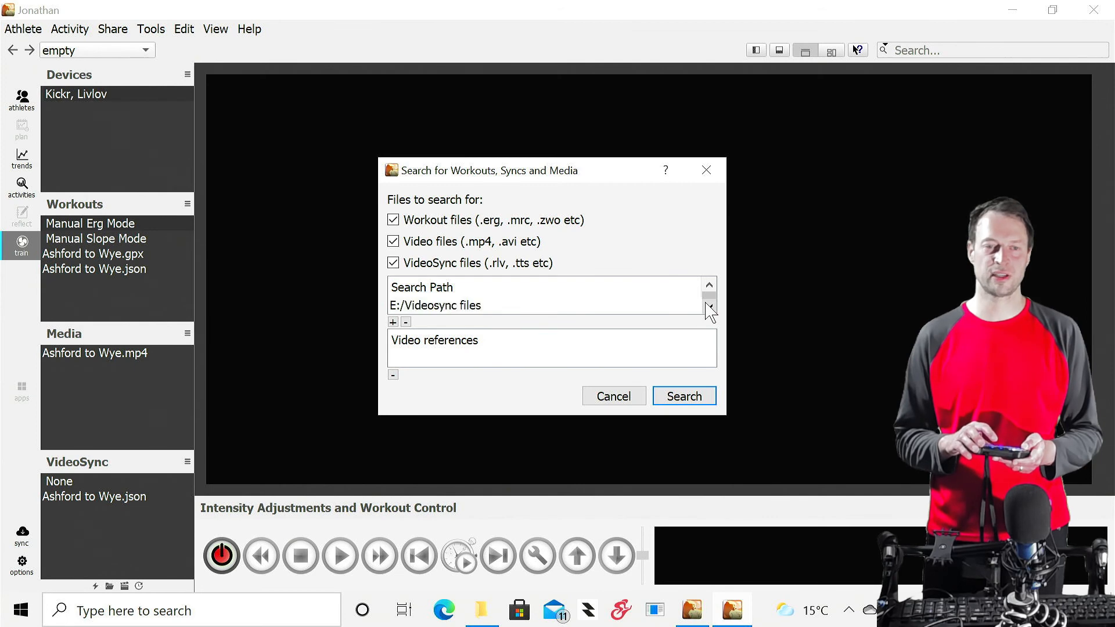
mouse_move(668, 392)
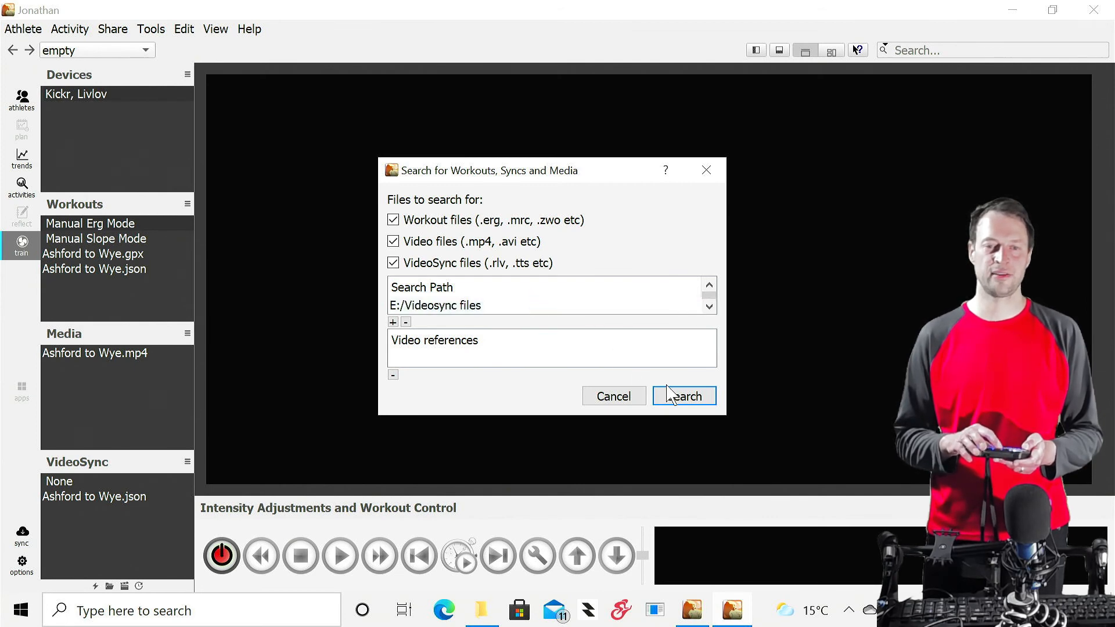
left_click(683, 396)
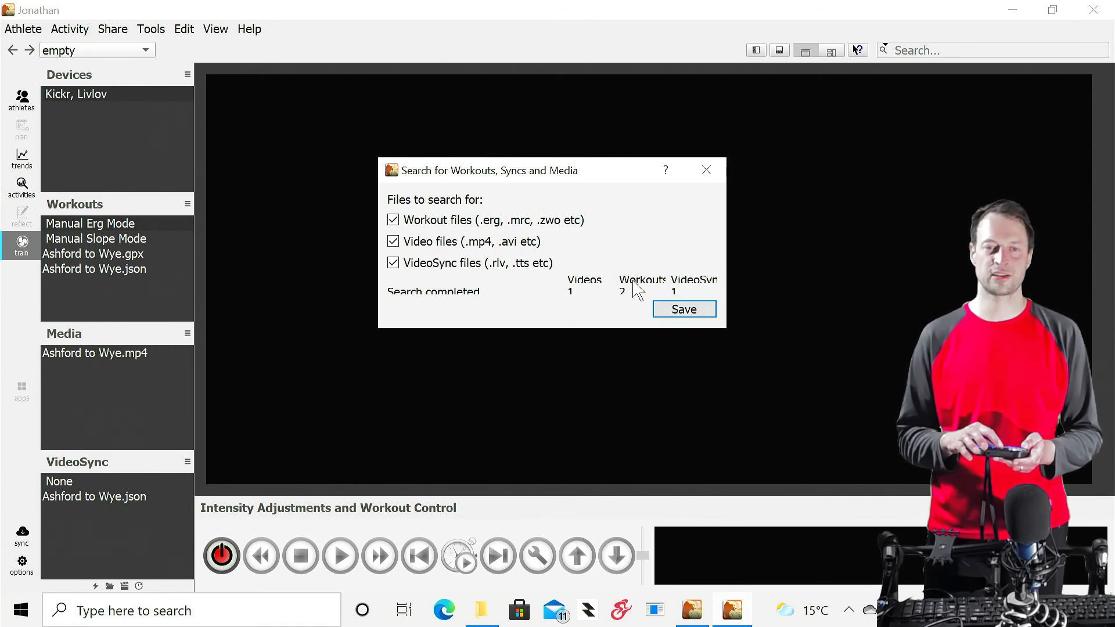
mouse_move(658, 292)
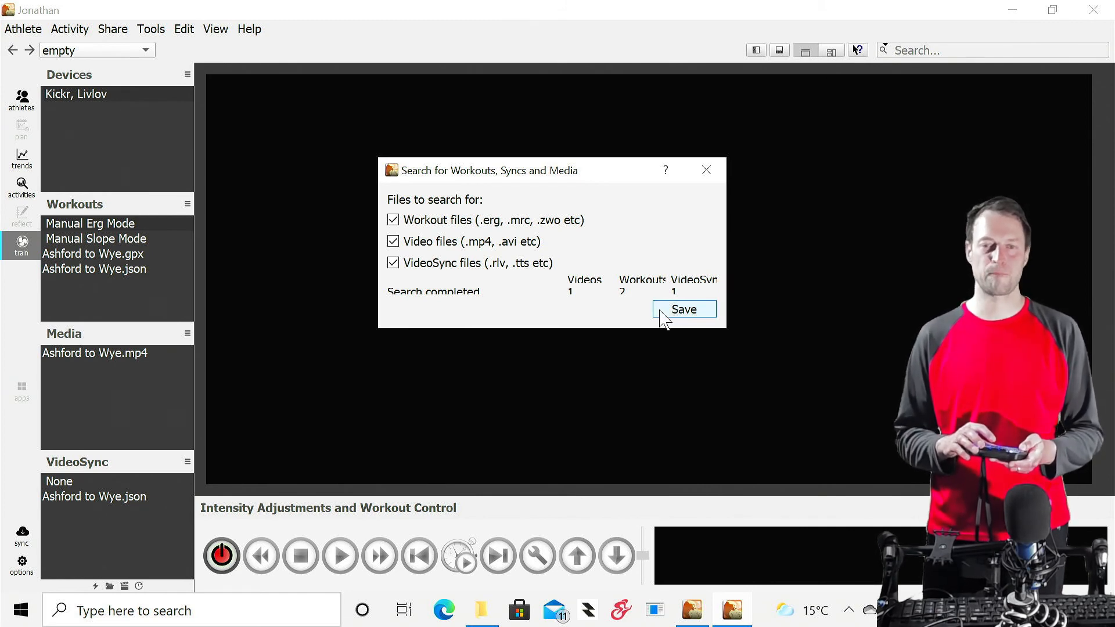
left_click(683, 309)
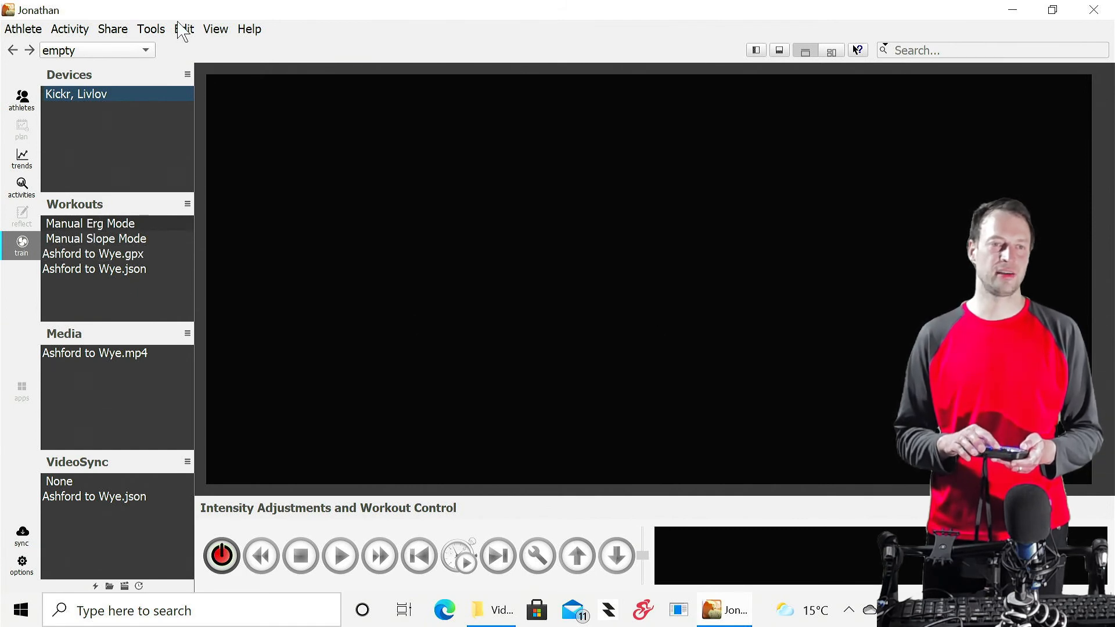
mouse_move(192, 78)
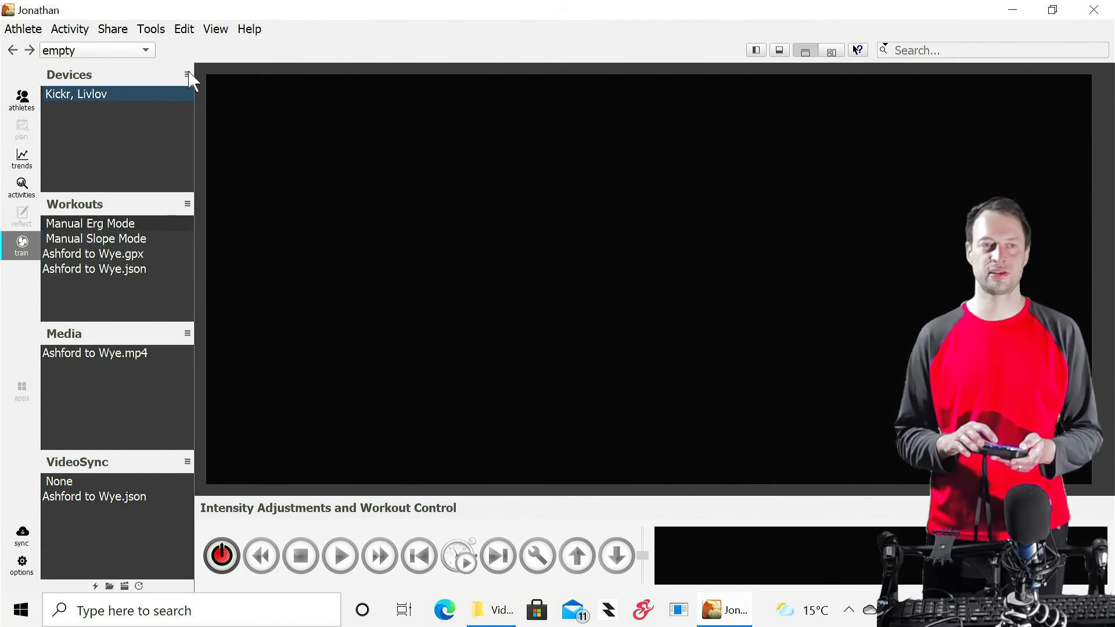
Open the Add Device Wizard from the Devices list, then cancel pairing a new device.
left_click(187, 75)
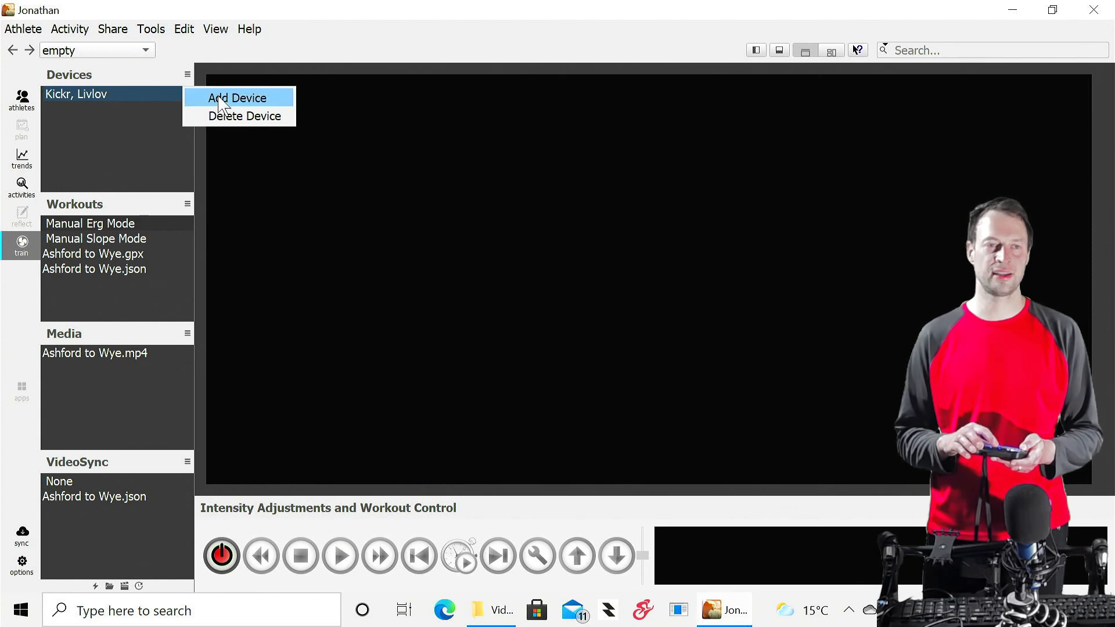
left_click(238, 98)
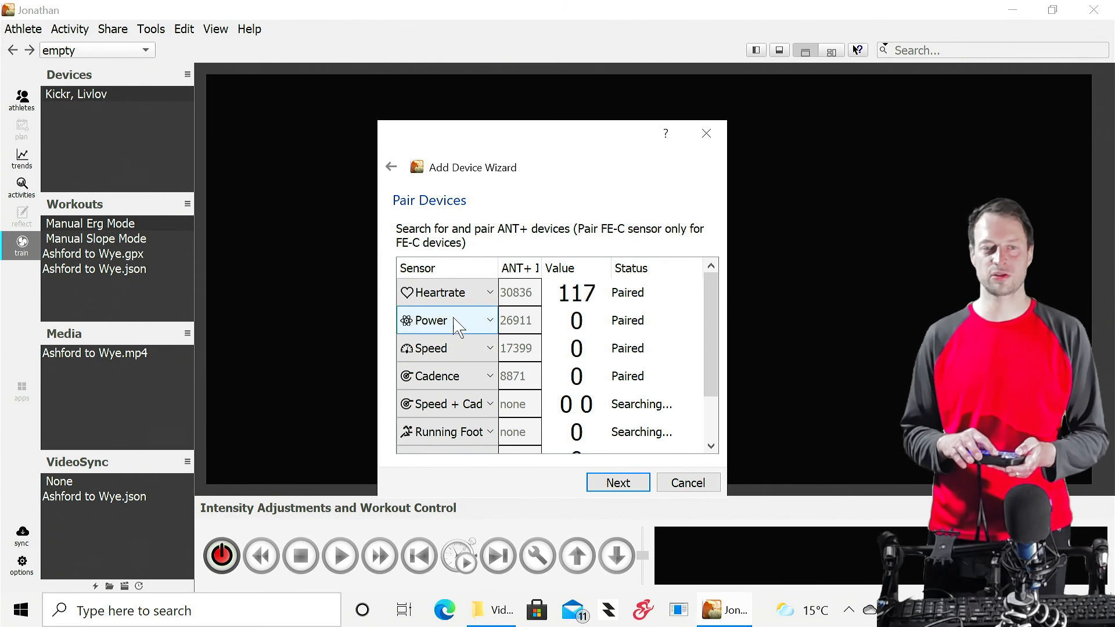
mouse_move(498, 292)
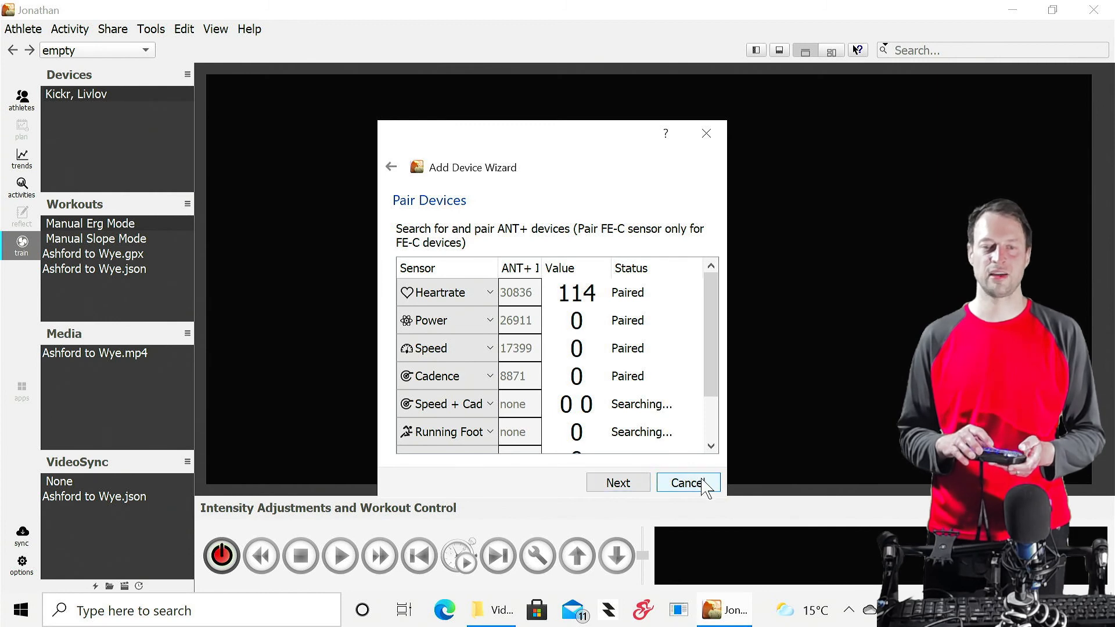
left_click(687, 482)
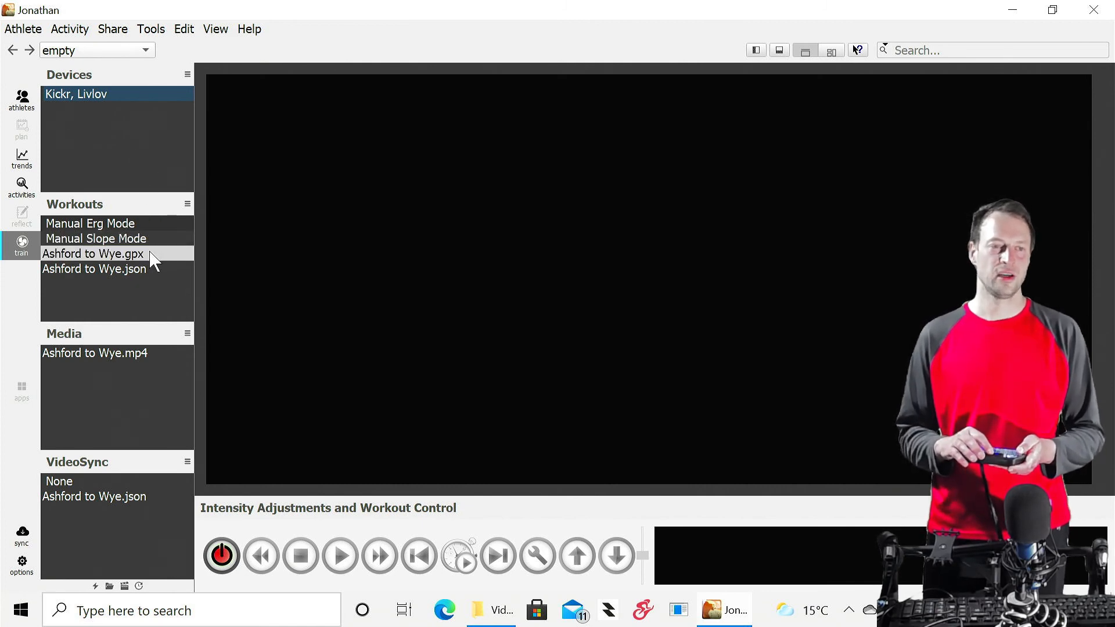
Select the Ashford to Wye.gpx workout and Ashford to Wye.json sync, then connect the trainer.
left_click(93, 253)
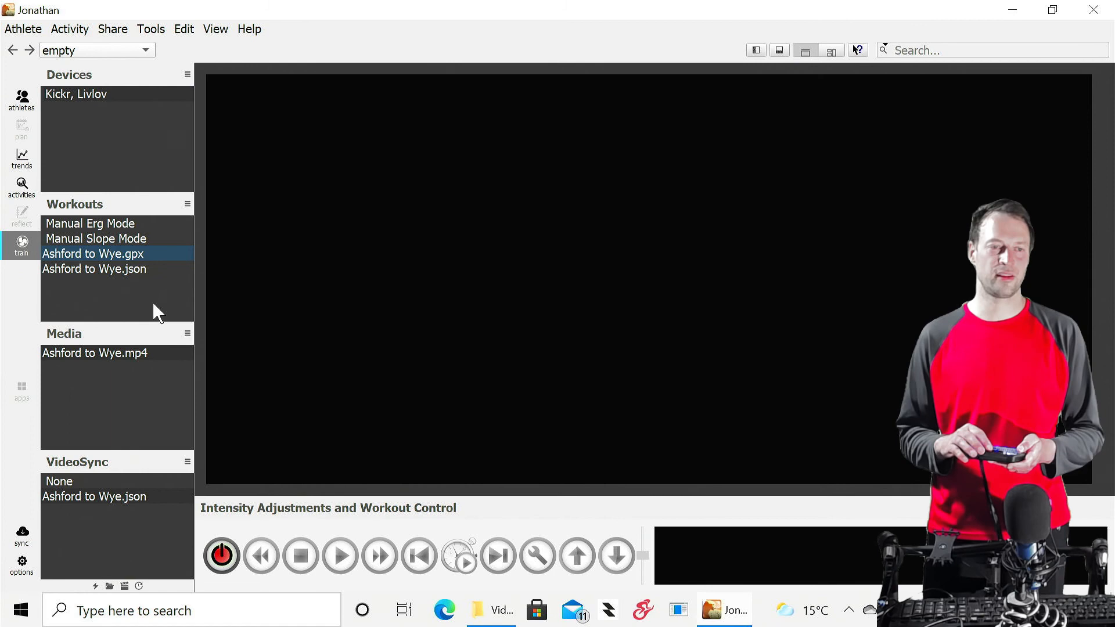
mouse_move(146, 288)
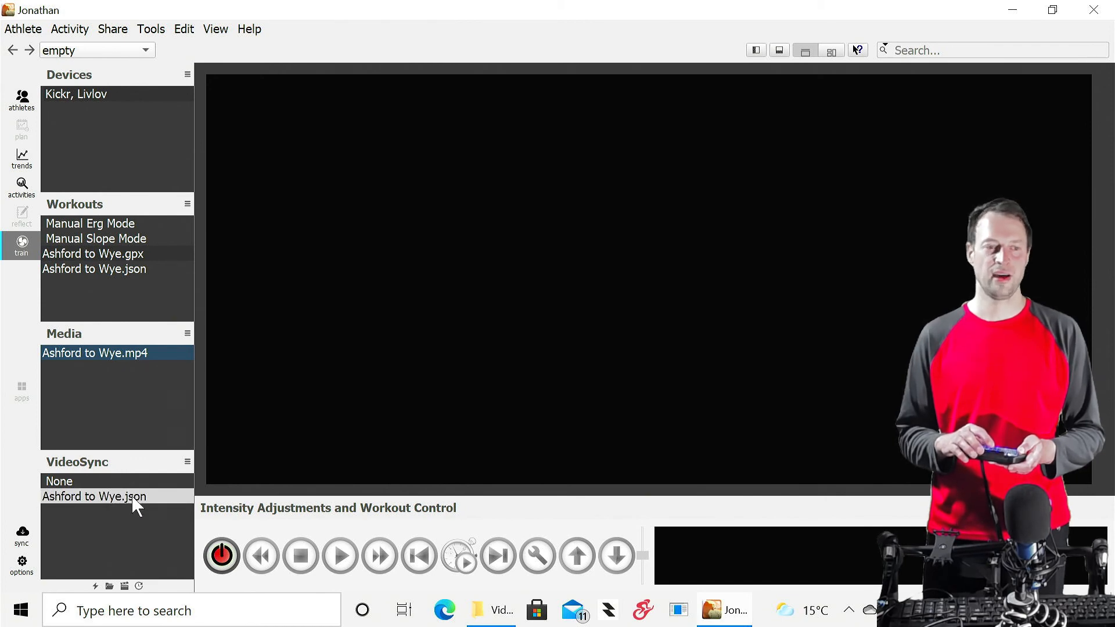
left_click(94, 497)
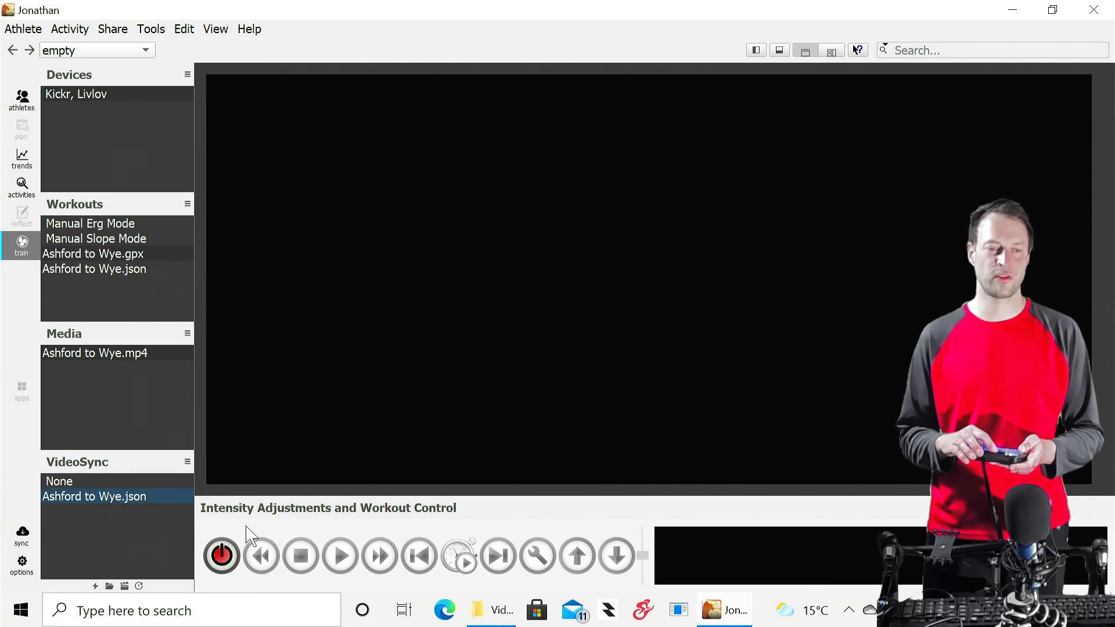
left_click(221, 554)
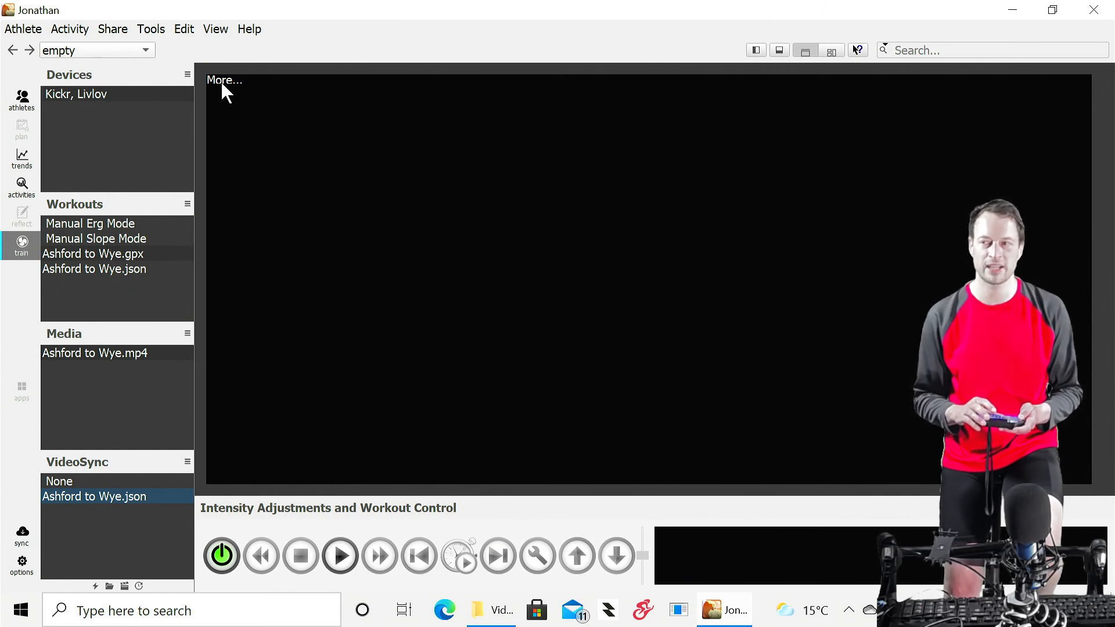
Remove the empty chart from the Train view through its More... menu.
left_click(223, 80)
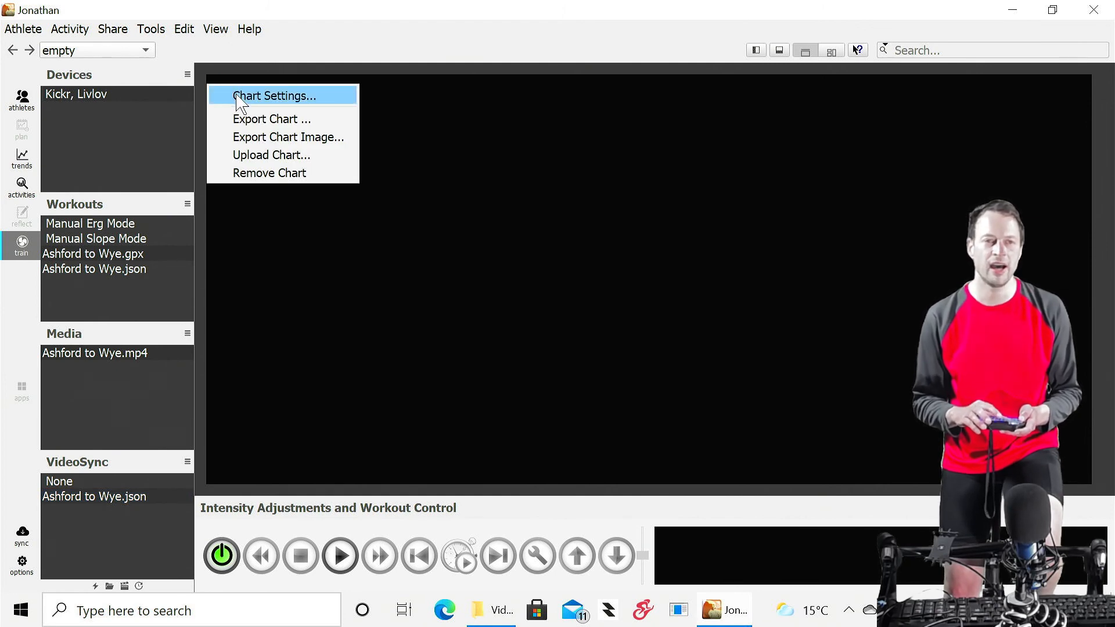
mouse_move(186, 45)
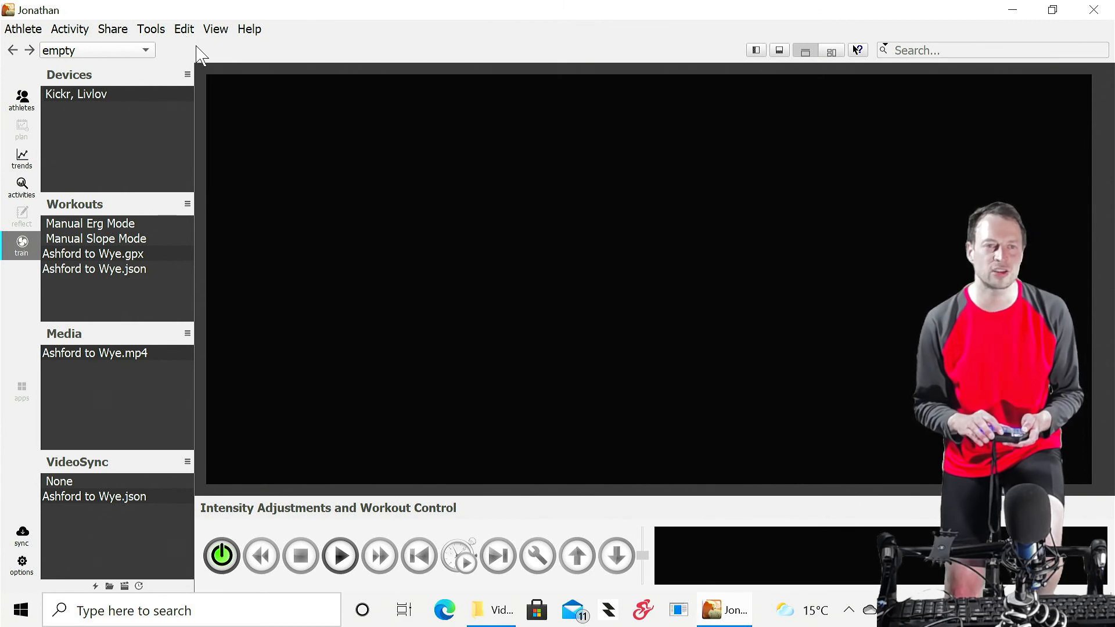
mouse_move(210, 71)
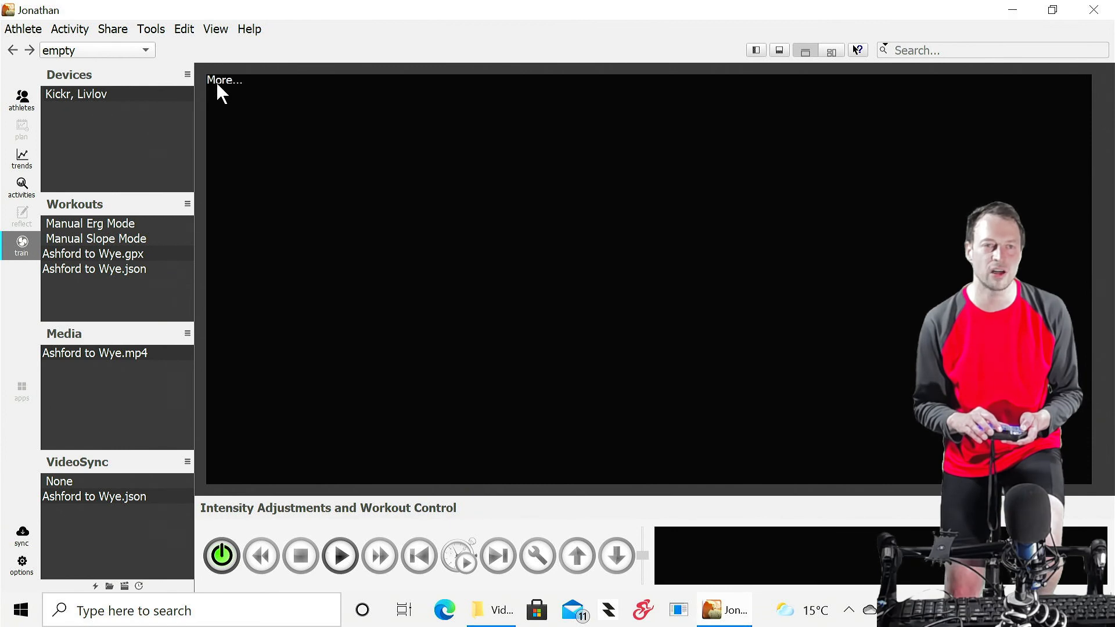
left_click(224, 80)
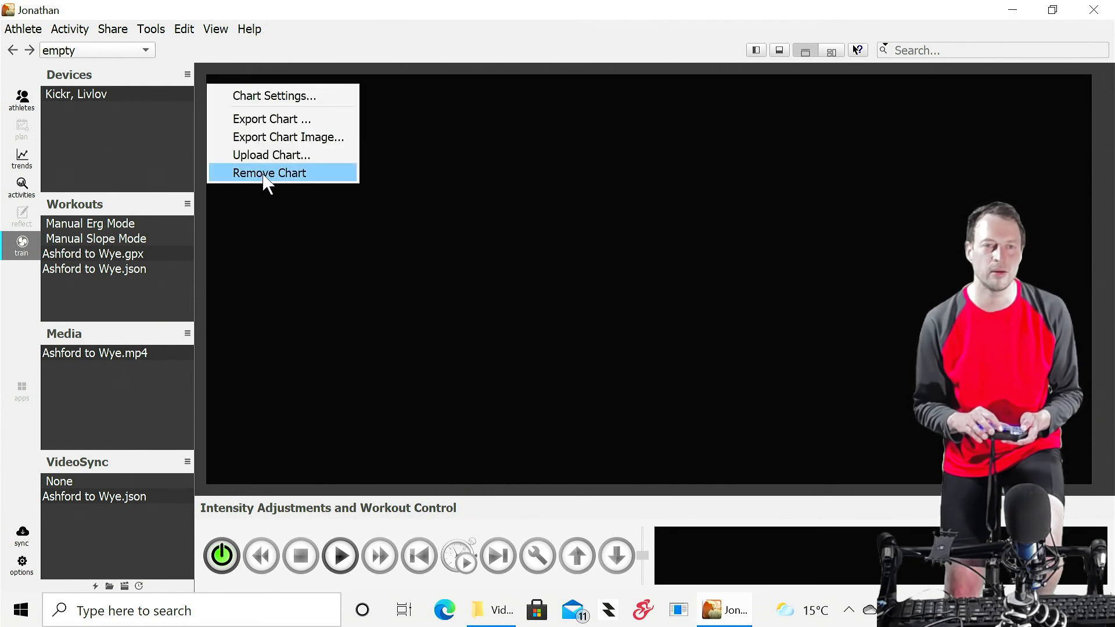
left_click(269, 173)
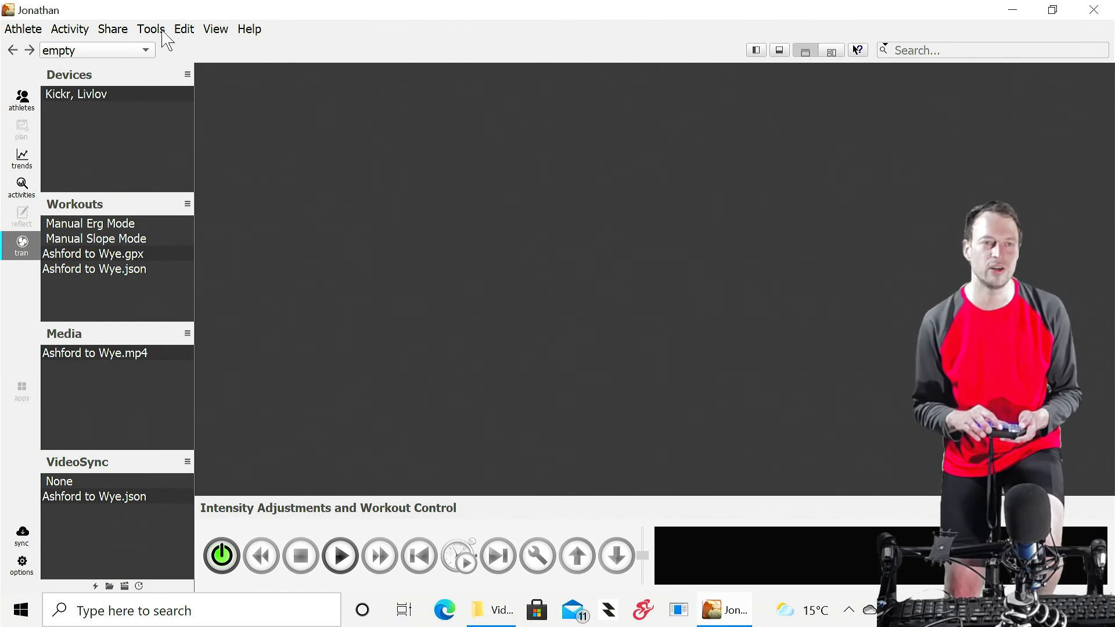
Add a Video Player chart with Graphical Meters with Map layout and enlarge it to fill the area.
left_click(150, 29)
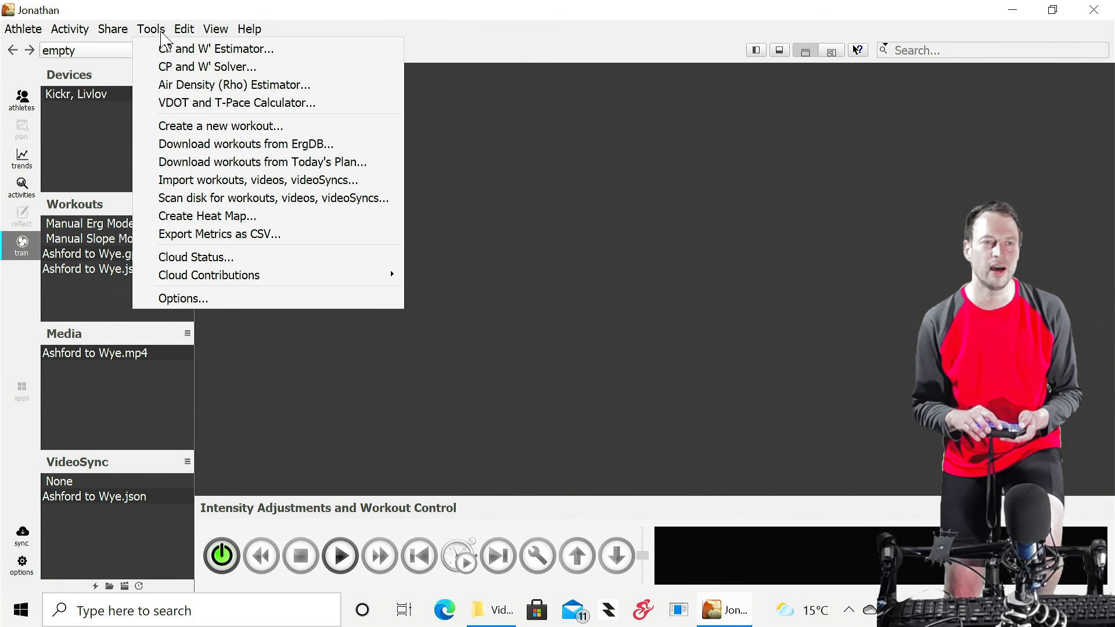
left_click(215, 29)
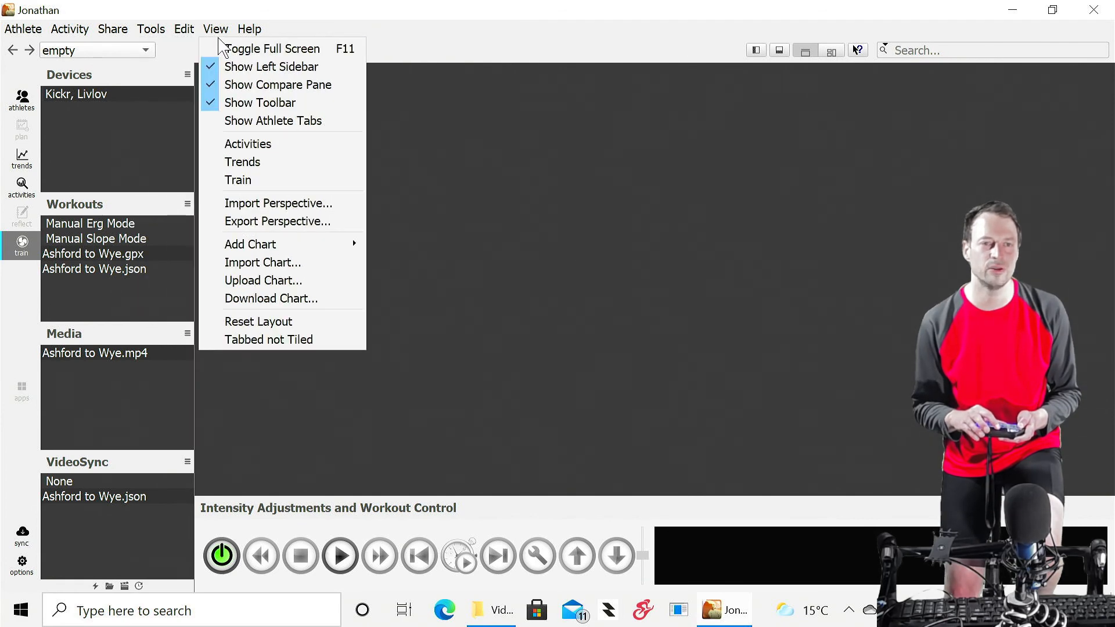
mouse_move(250, 244)
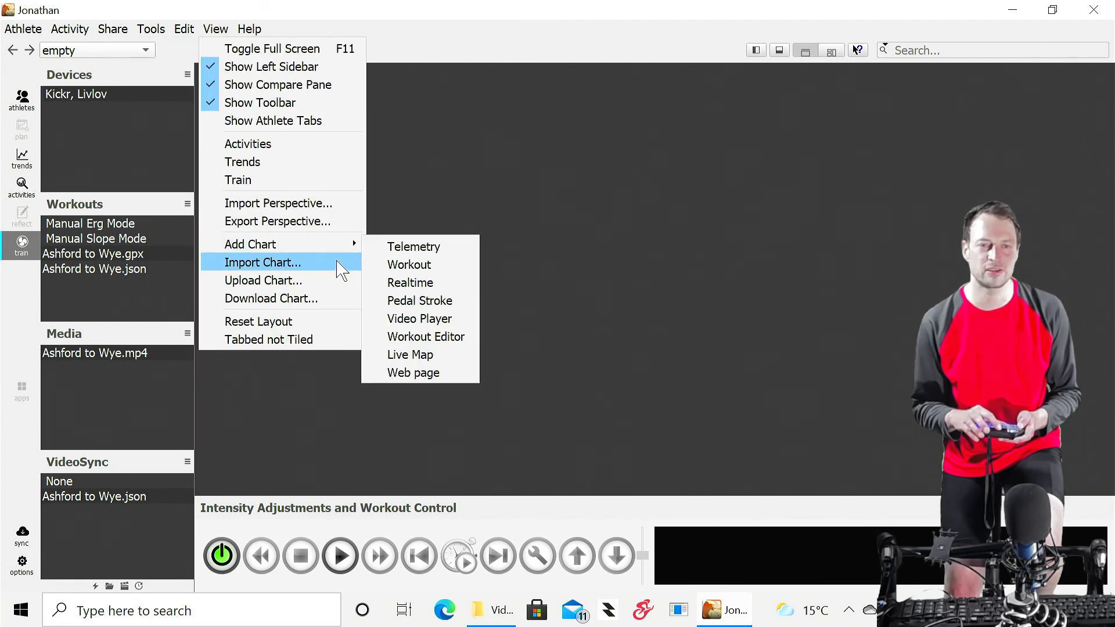
mouse_move(419, 318)
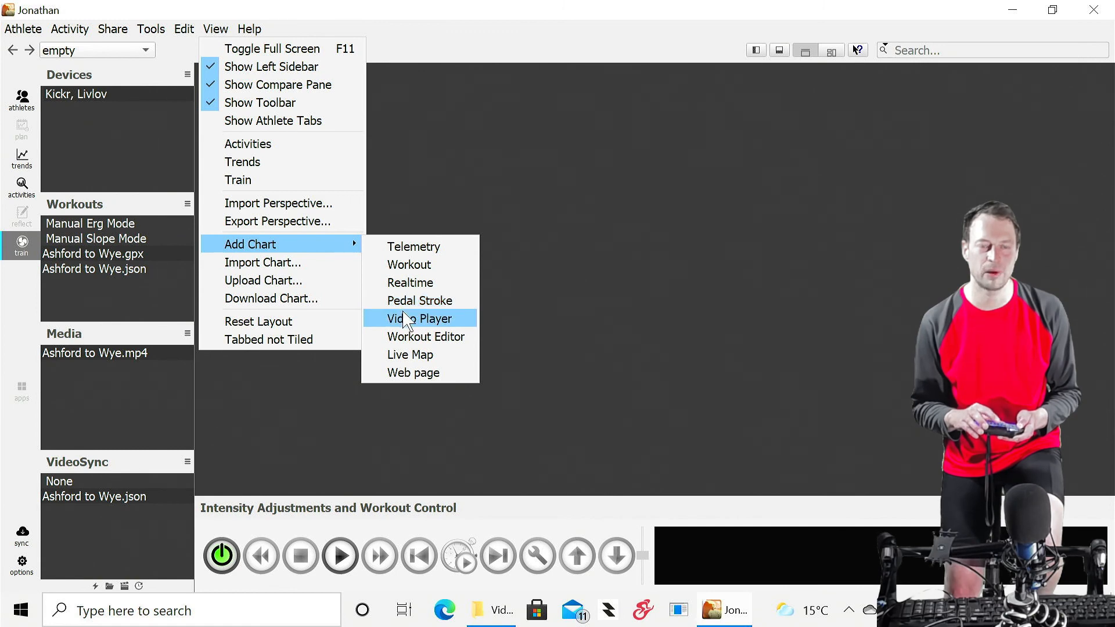
left_click(419, 318)
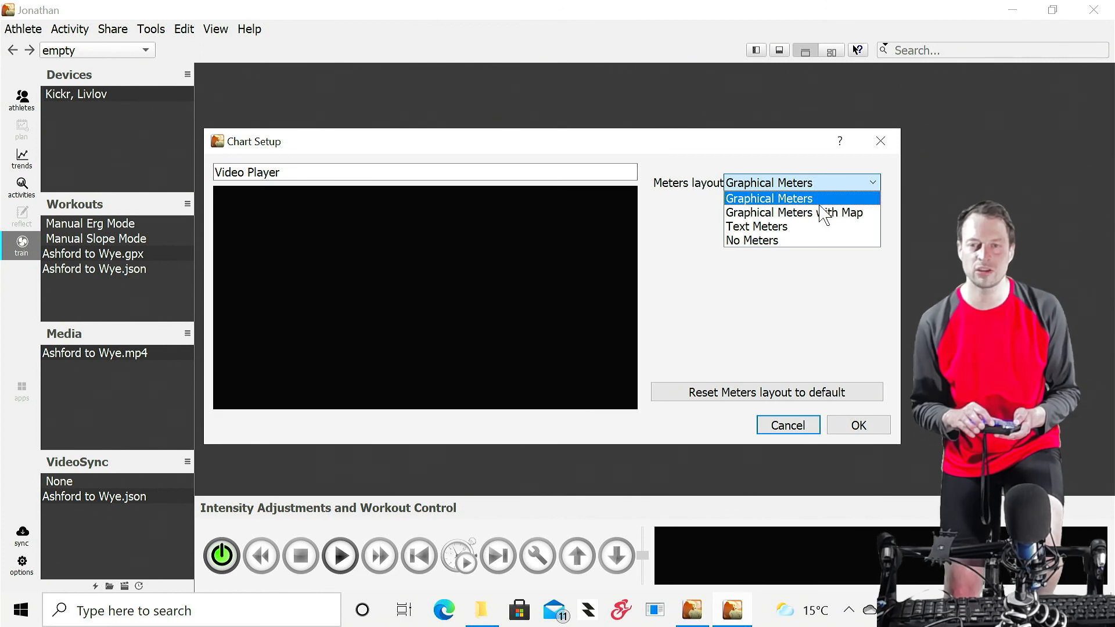
left_click(793, 211)
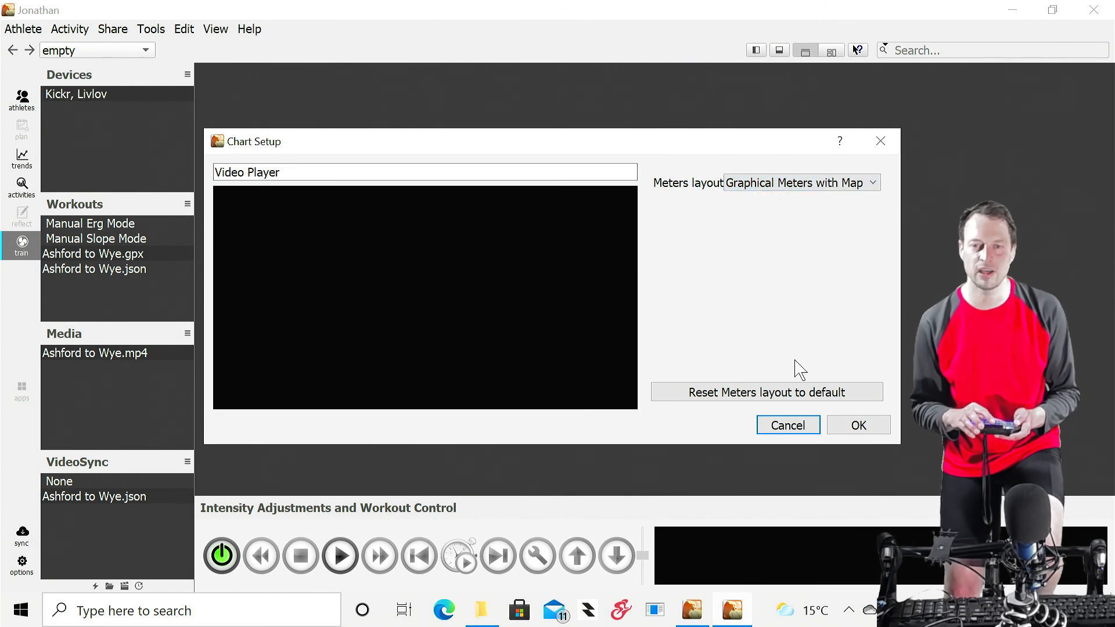
mouse_move(857, 424)
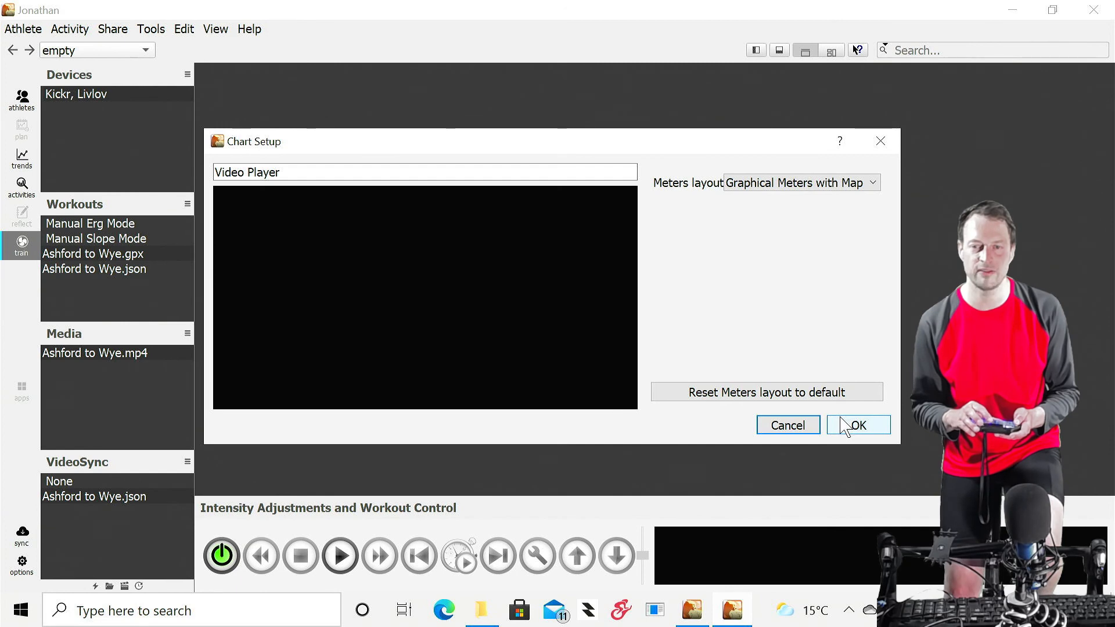
left_click(857, 425)
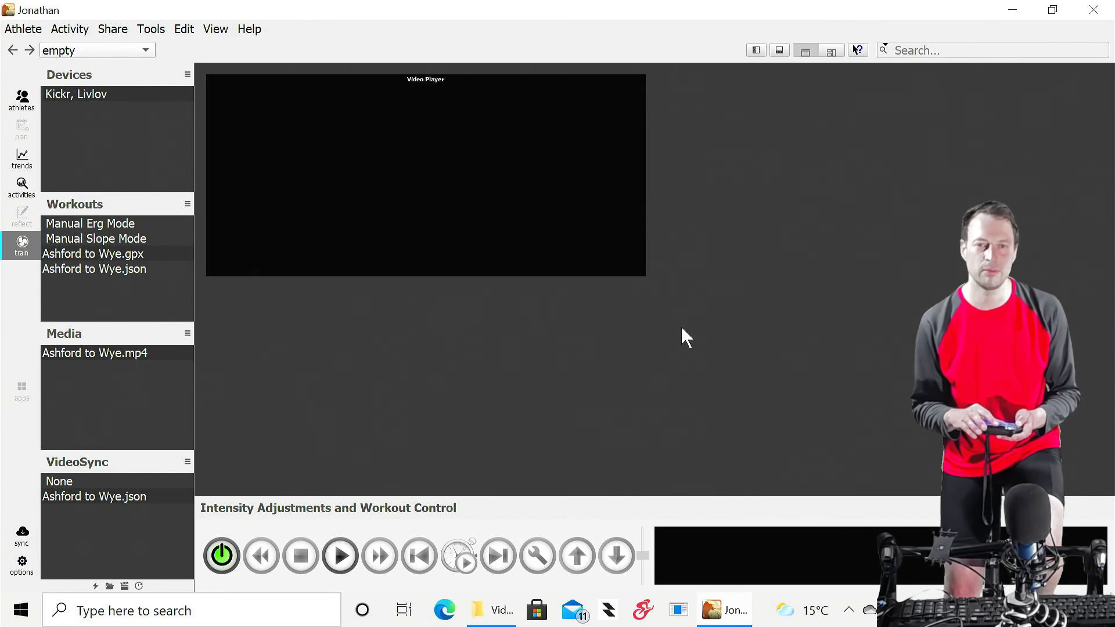
mouse_move(646, 295)
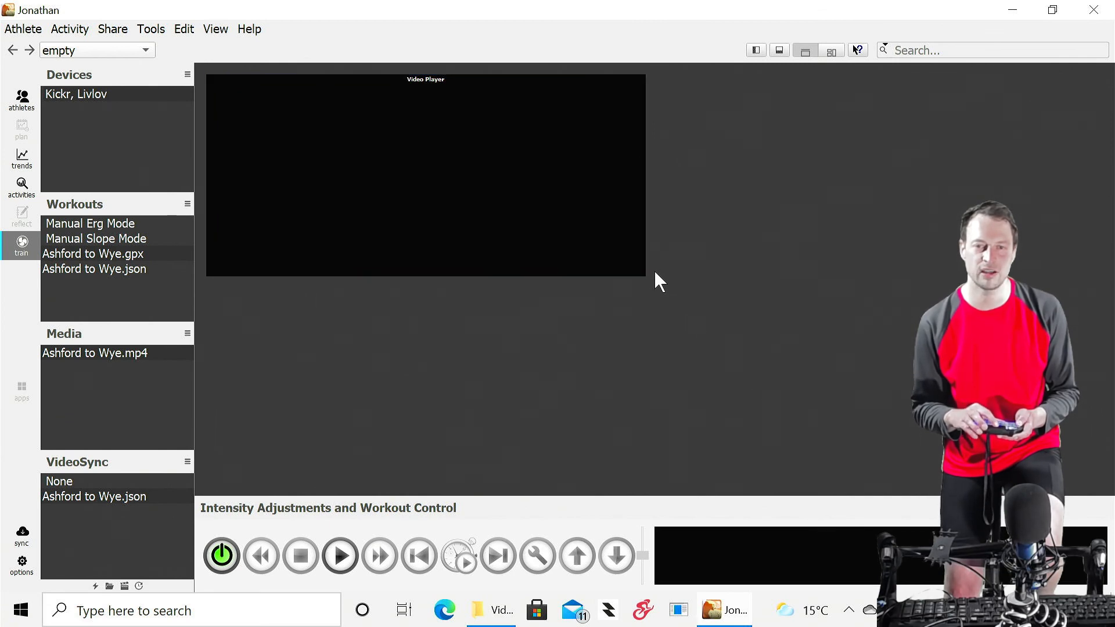
left_click_drag(646, 278, 732, 342)
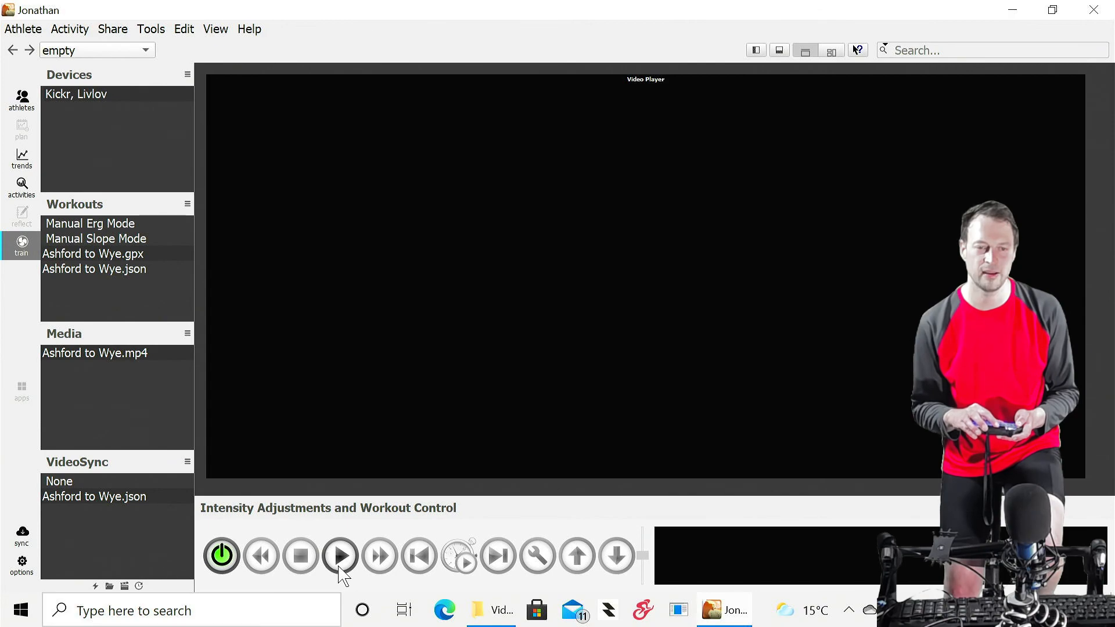
Start the Ashford to Wye ride so the route video plays with live overlays.
left_click(340, 555)
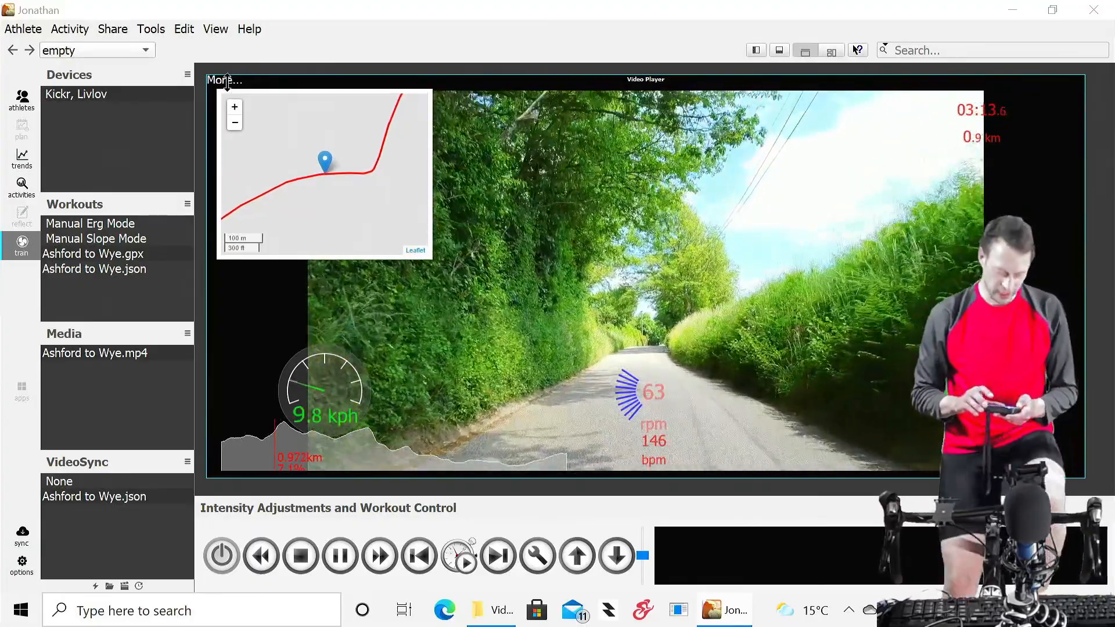
Switch the Video Player's meters layout to Graphical Meters in Chart Settings.
left_click(224, 80)
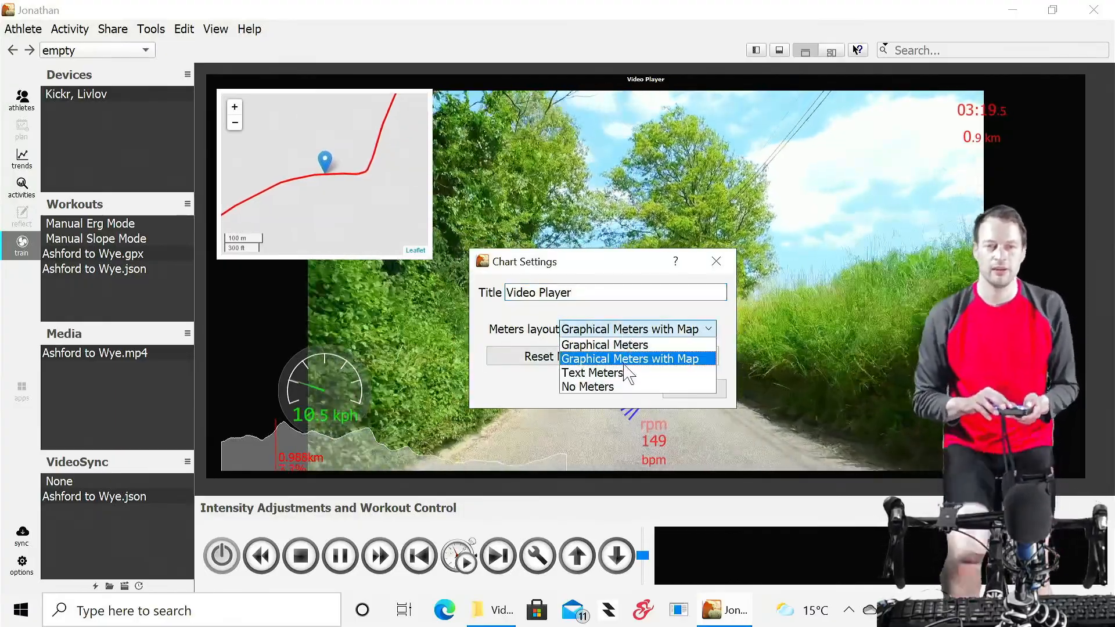
left_click(604, 345)
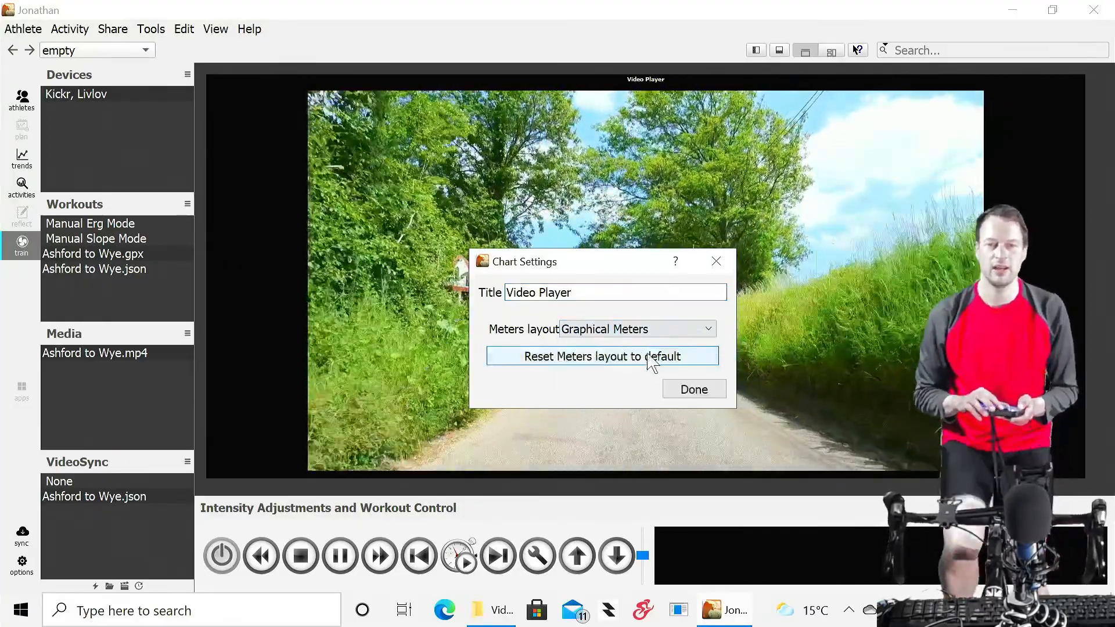
left_click(692, 389)
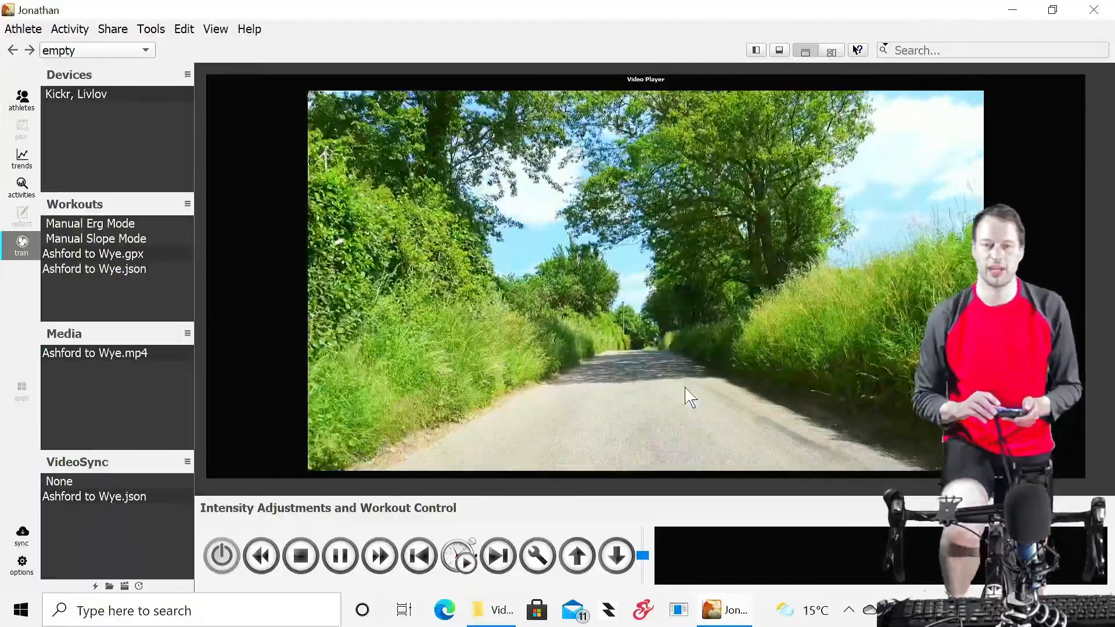